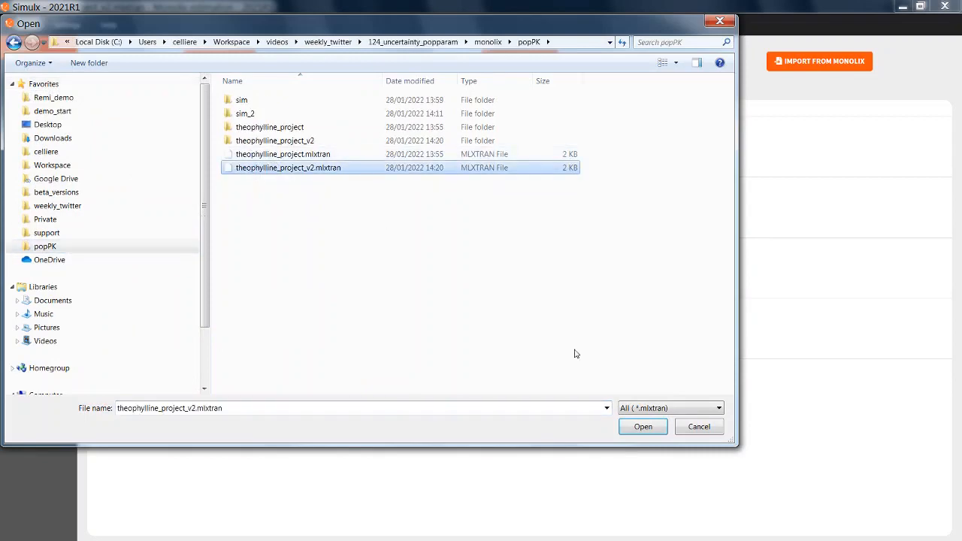
- Import theophylline_project_v2.mlxtran and review its population parameter sets mlx_Pop, mlx_PopUncertainLin, mlx_PopUncertainSA
left_click(643, 426)
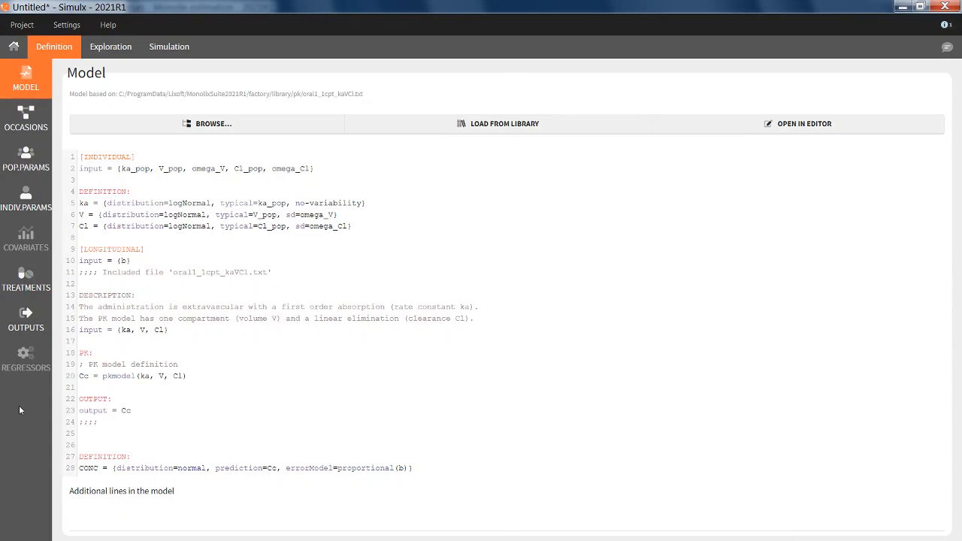
left_click(26, 158)
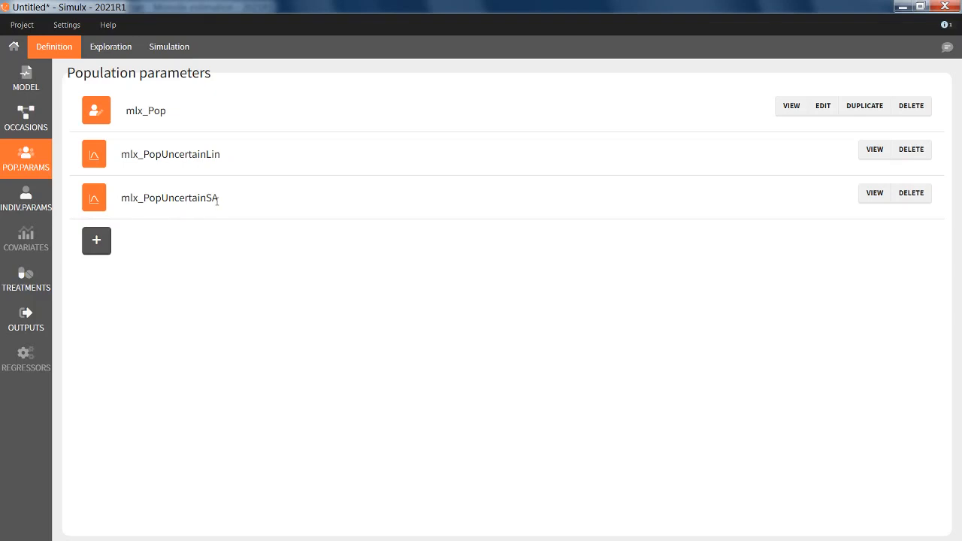
mouse_move(185, 188)
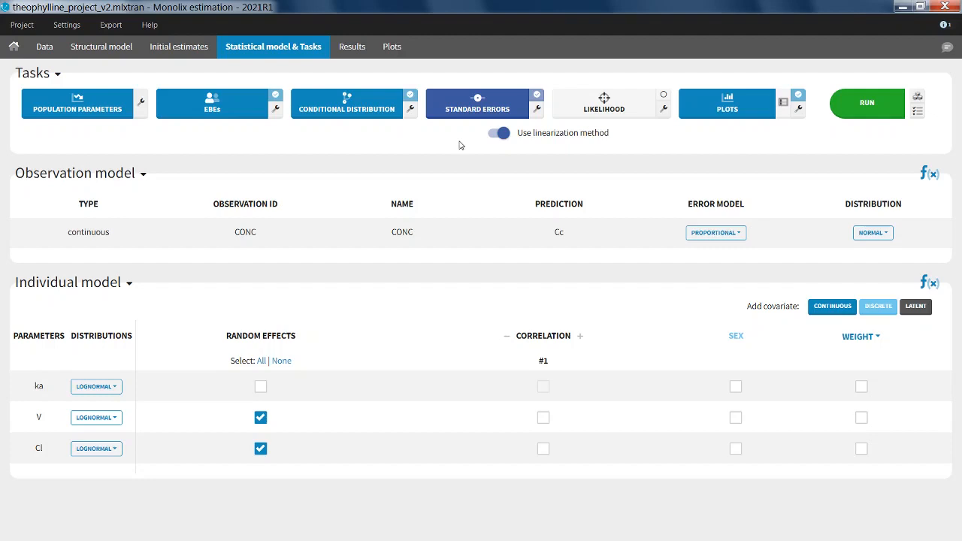
mouse_move(580, 148)
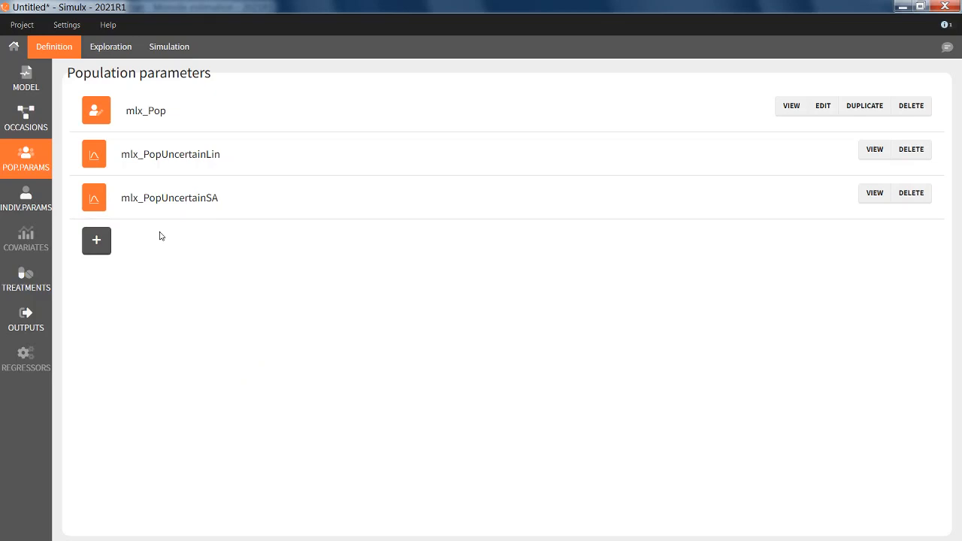
mouse_move(148, 234)
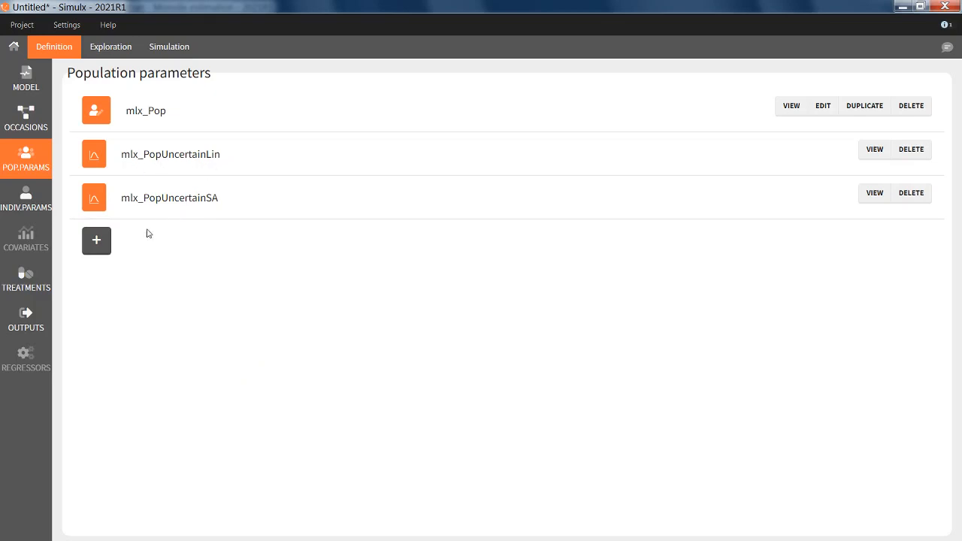
mouse_move(229, 213)
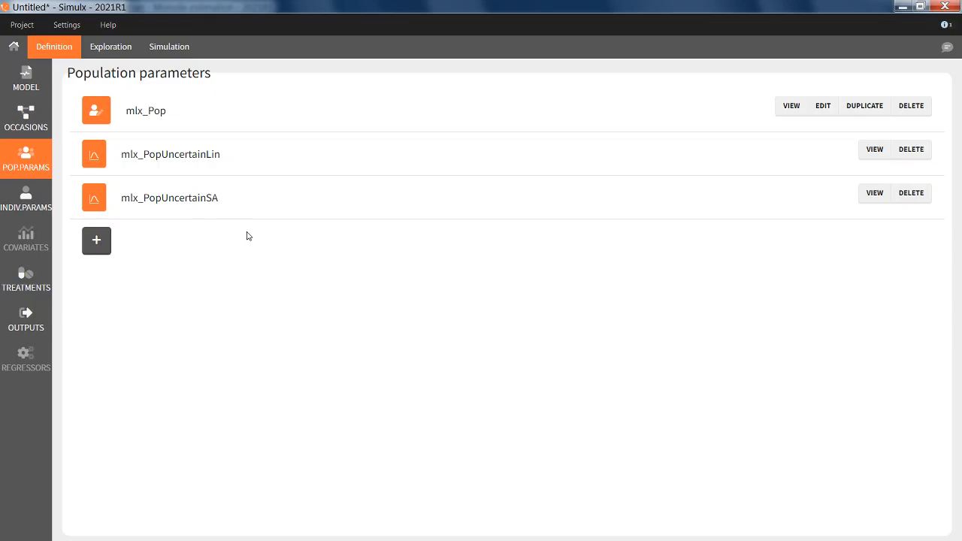
mouse_move(199, 248)
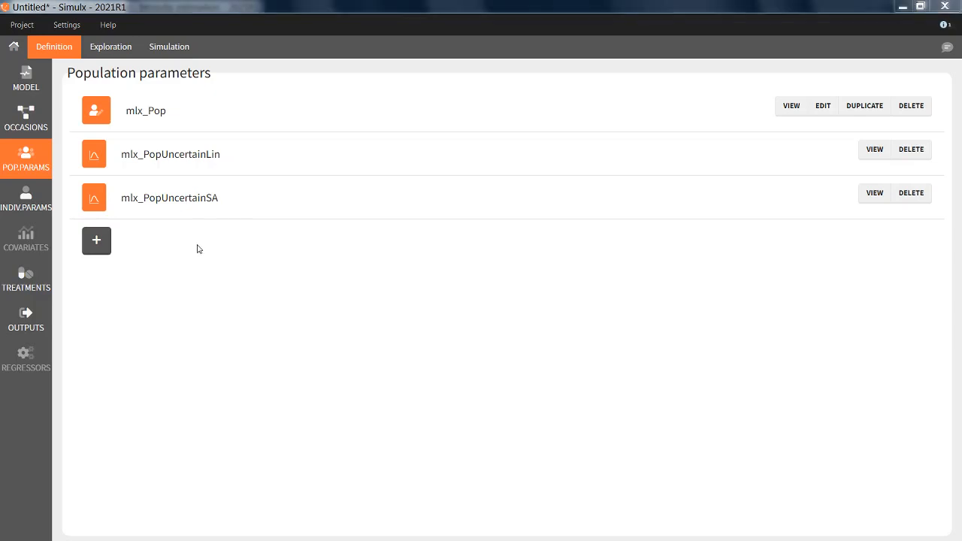
mouse_move(241, 206)
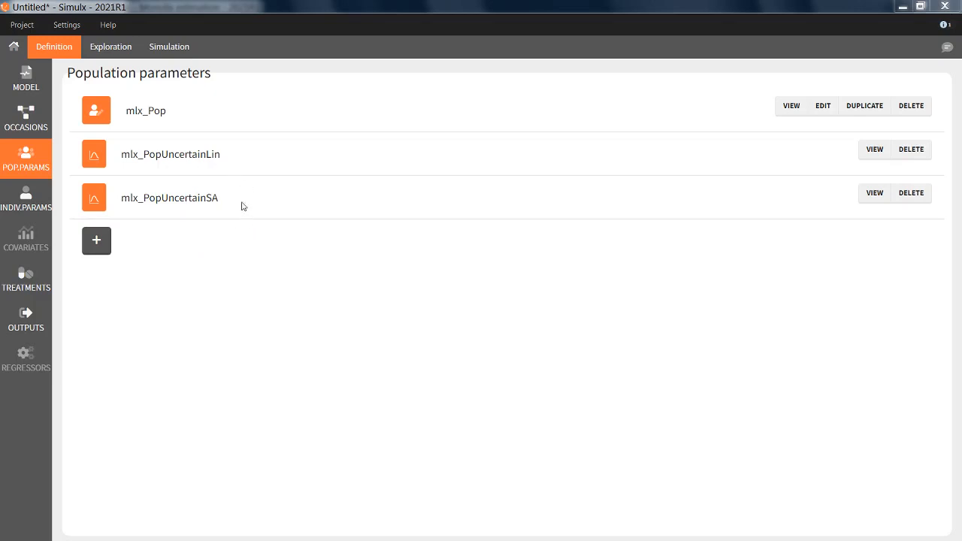
mouse_move(247, 236)
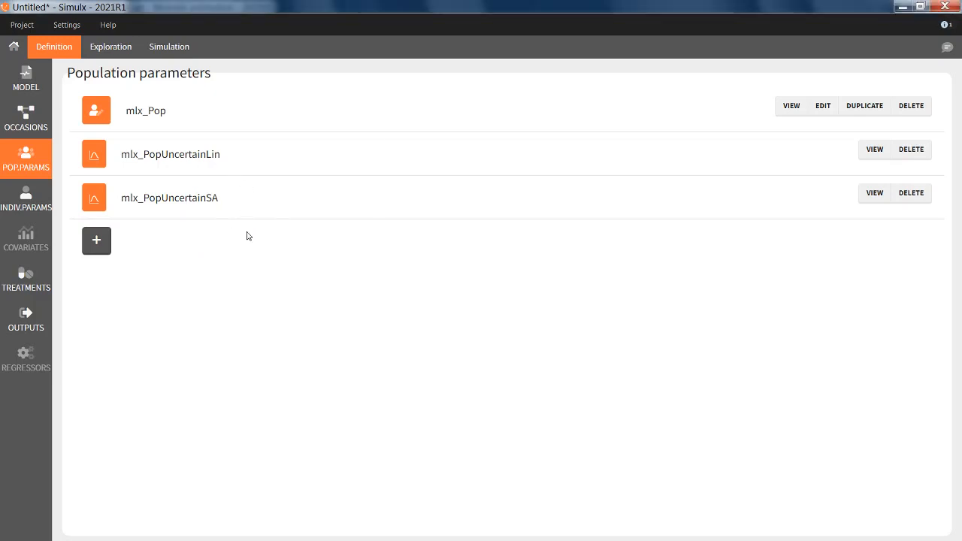
mouse_move(236, 233)
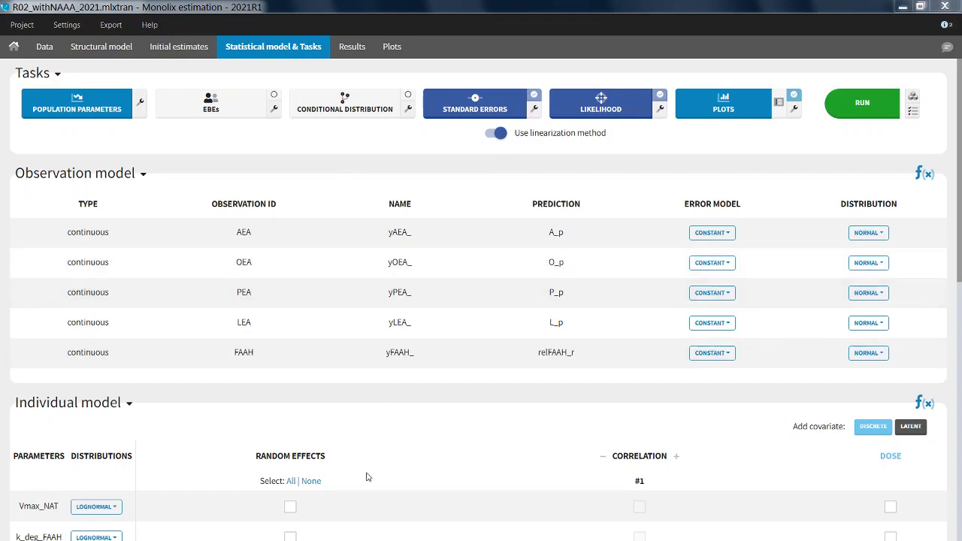
- Show the R02_withNAAA_2021 population estimates with linearization SE and RSE, then bring up export options
scroll("down", 3)
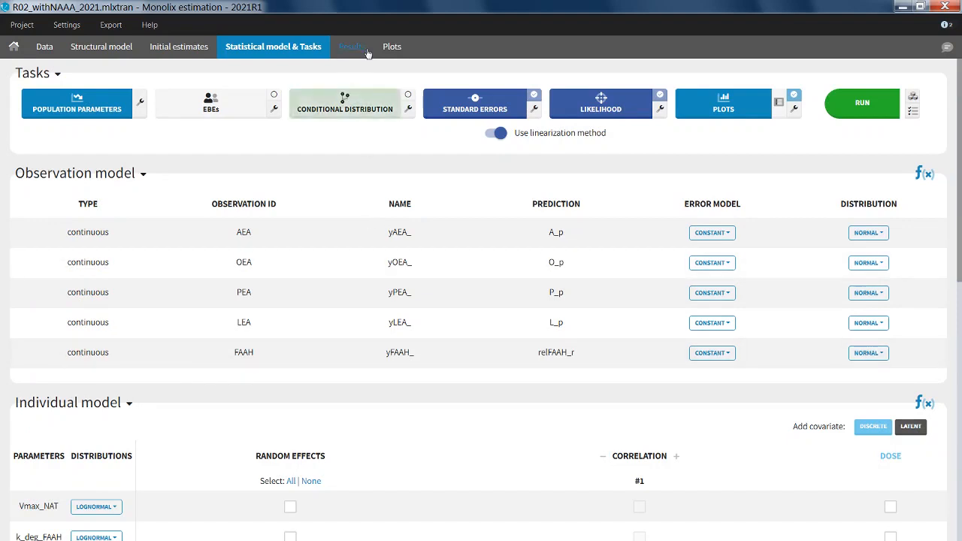
left_click(351, 46)
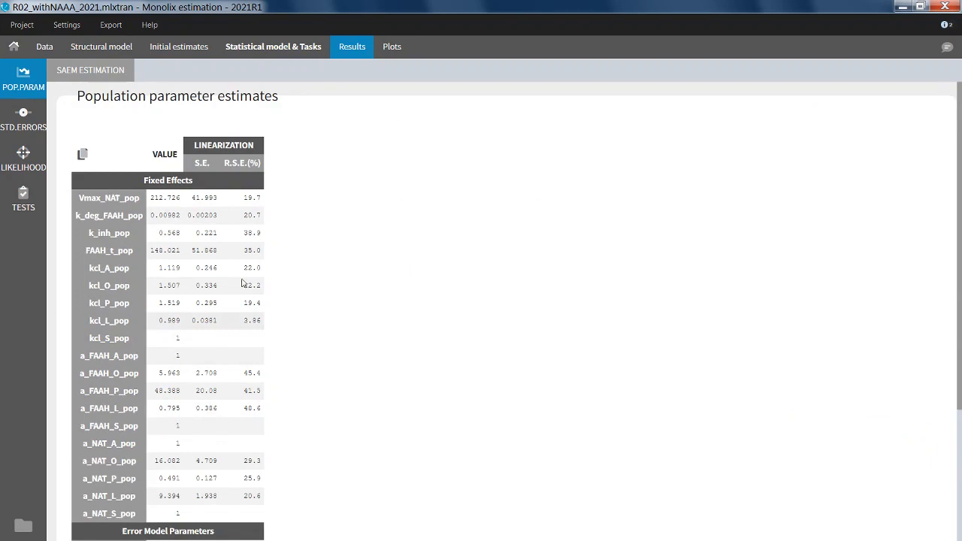
mouse_move(266, 463)
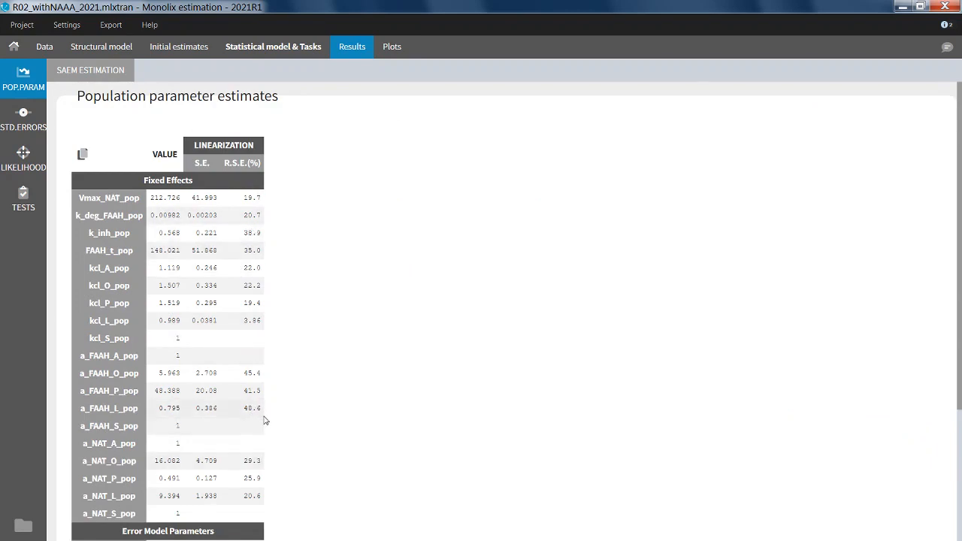
left_click(110, 25)
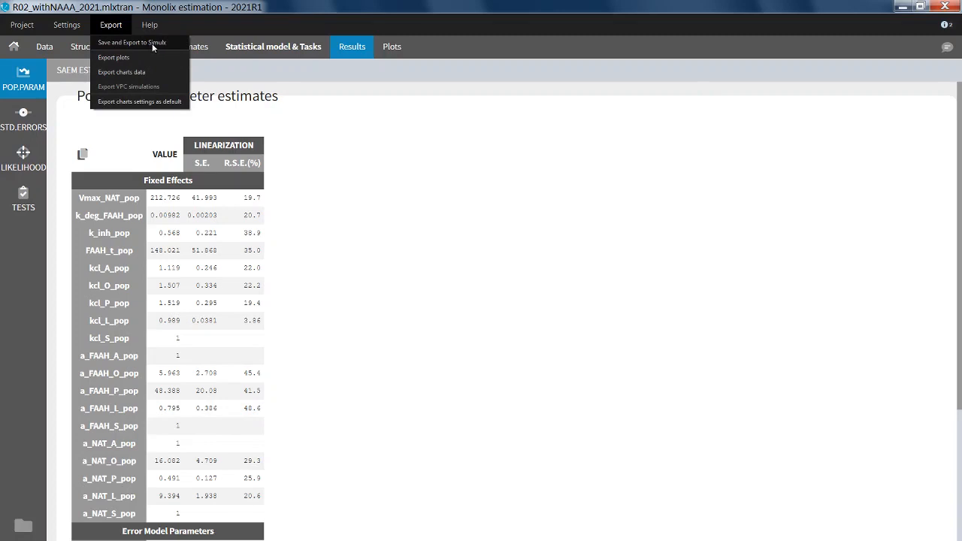
- Send the Monolix project to Simulx, giving Sim_1 with four dose groups 1, 3, 10 and 30 mg
left_click(132, 42)
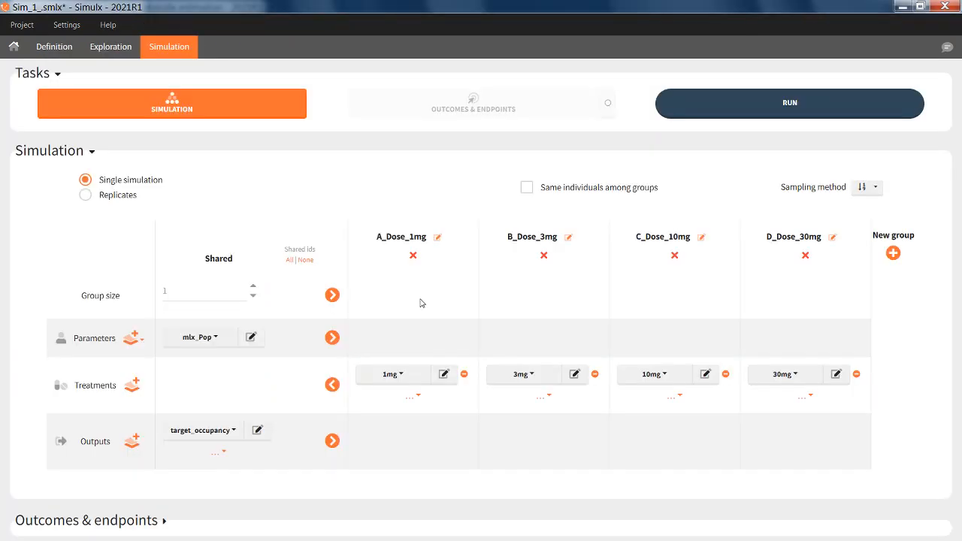
mouse_move(421, 313)
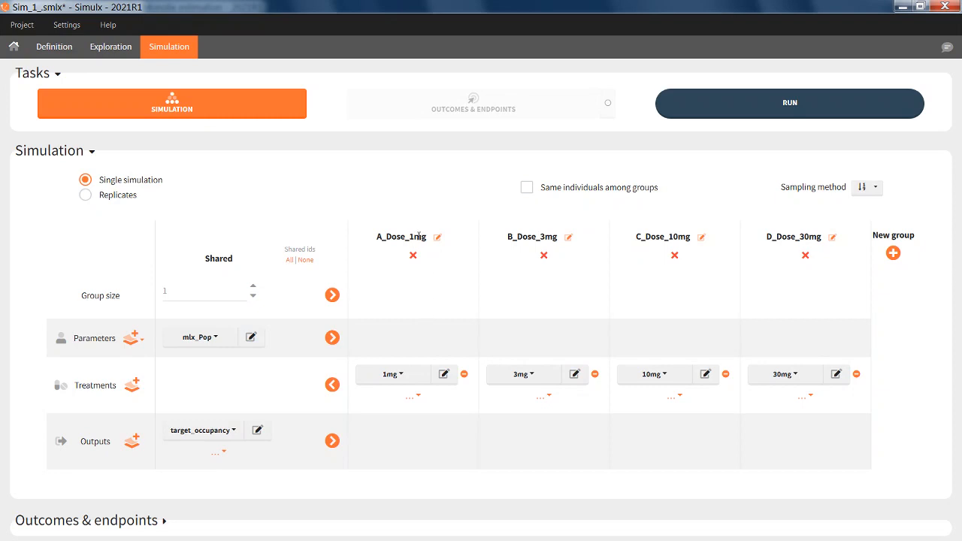
mouse_move(829, 253)
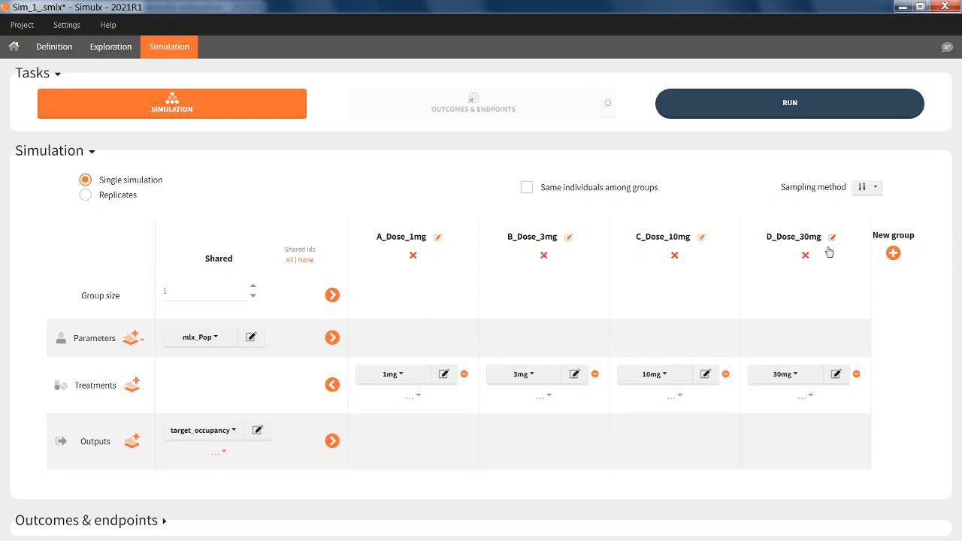
mouse_move(801, 272)
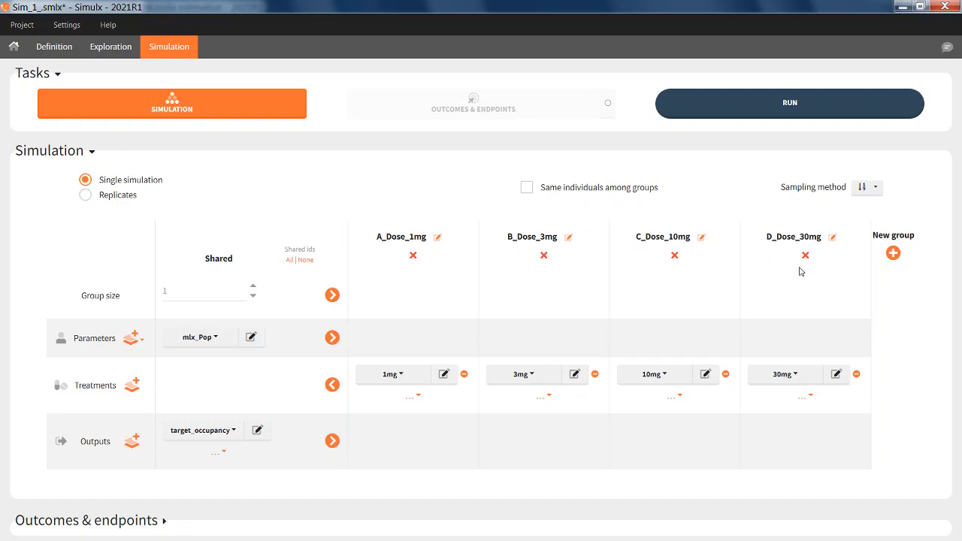
mouse_move(175, 456)
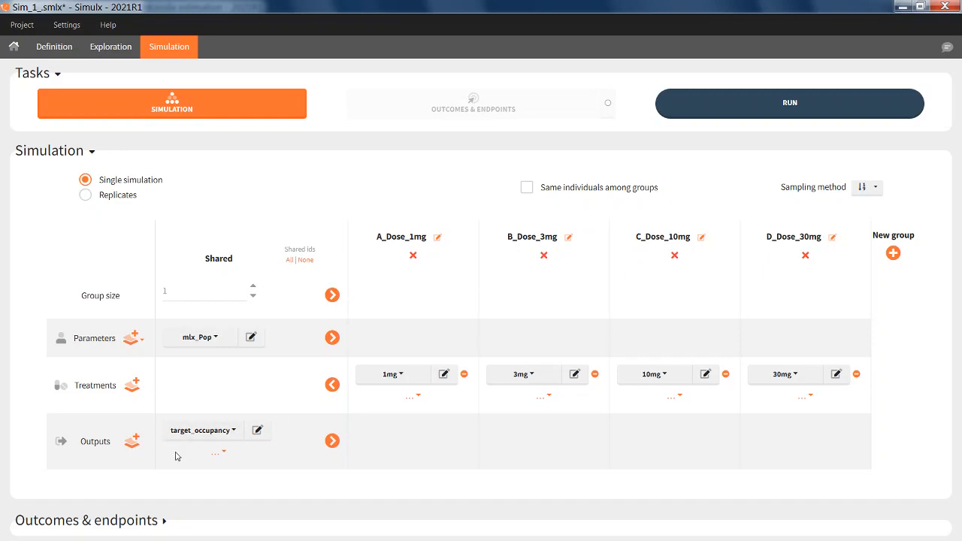
mouse_move(211, 453)
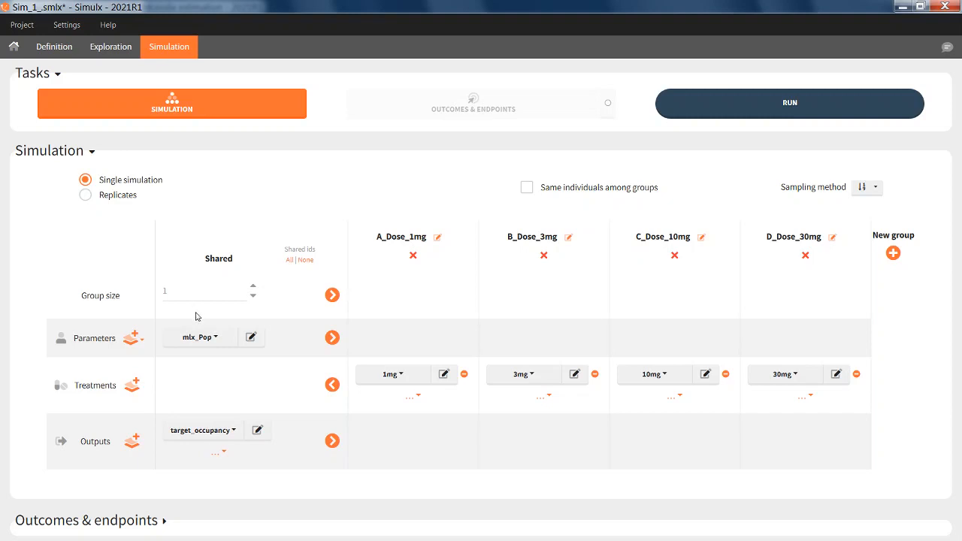
mouse_move(179, 305)
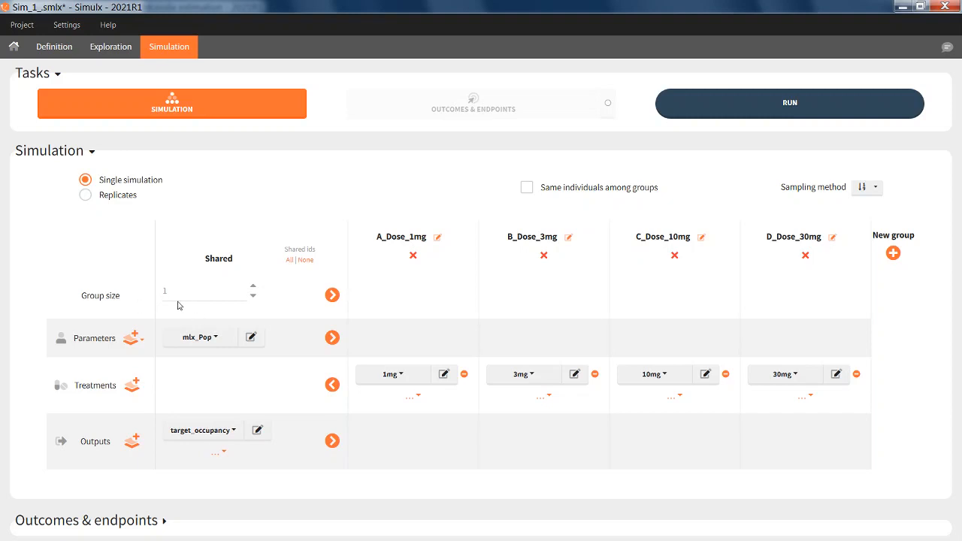
mouse_move(197, 306)
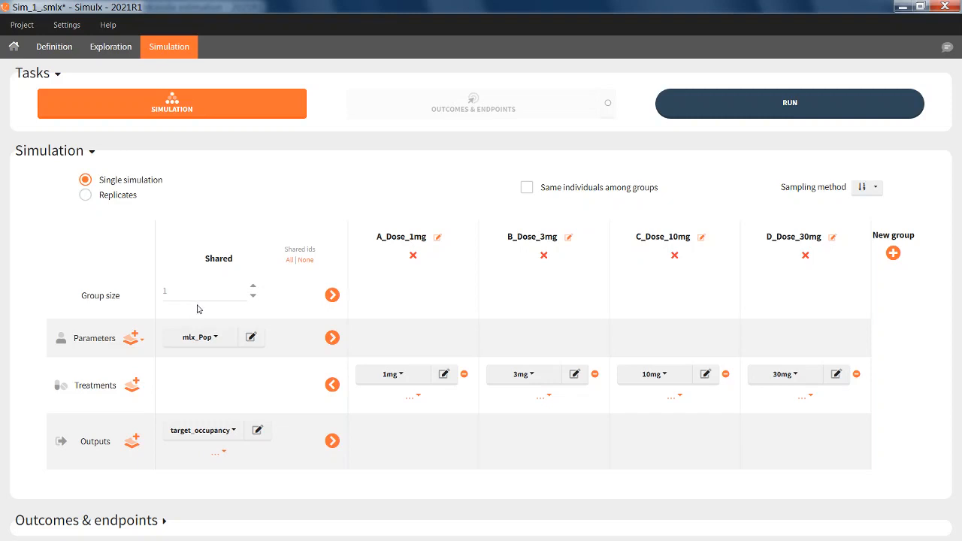
mouse_move(210, 388)
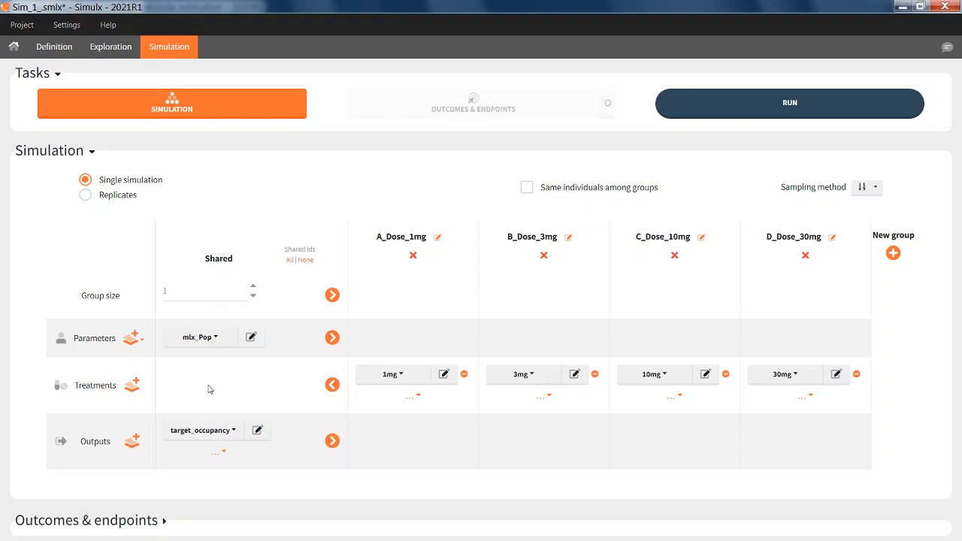
mouse_move(189, 372)
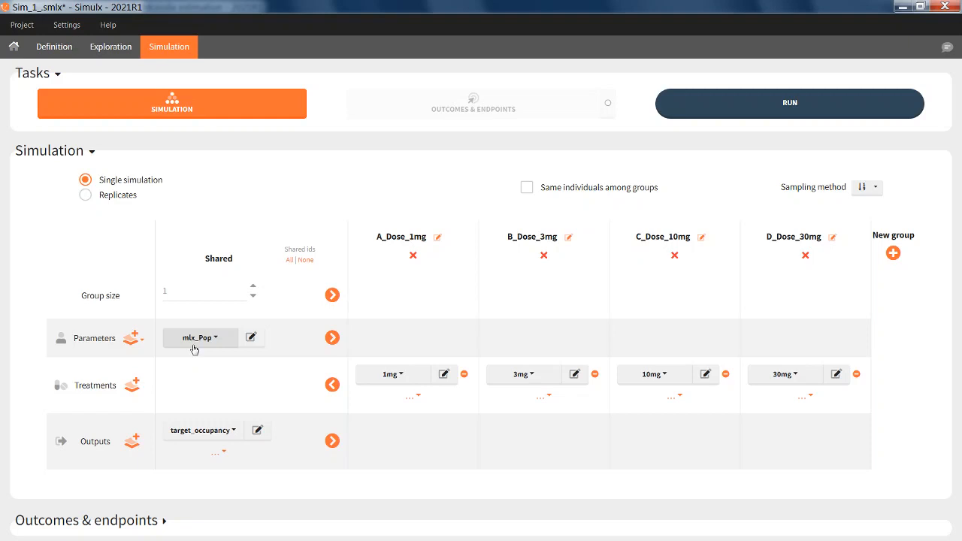
mouse_move(220, 358)
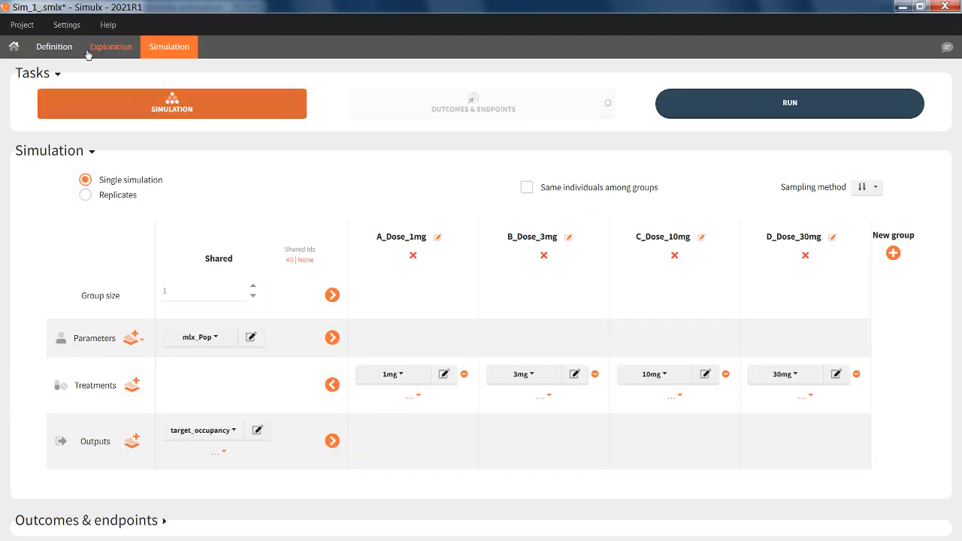
left_click(53, 46)
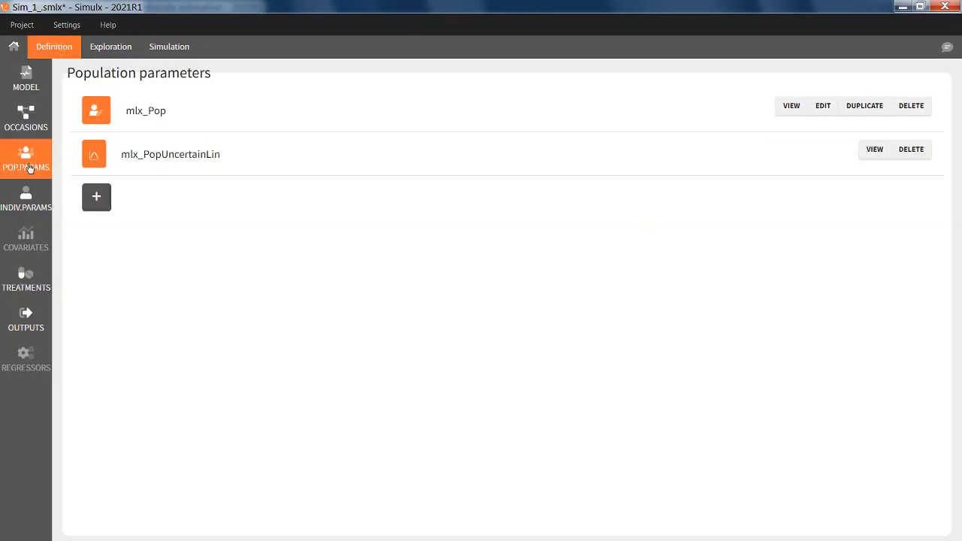
left_click(791, 105)
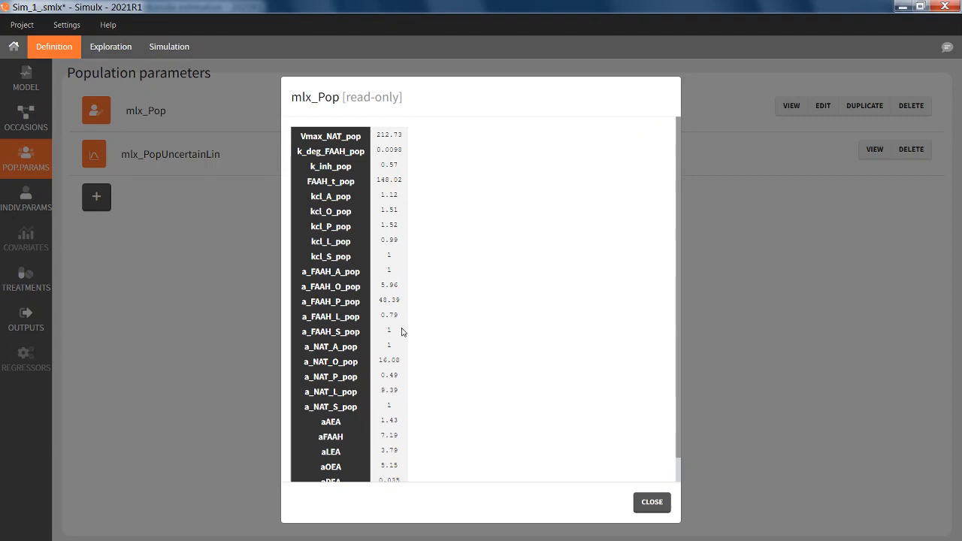
left_click(168, 46)
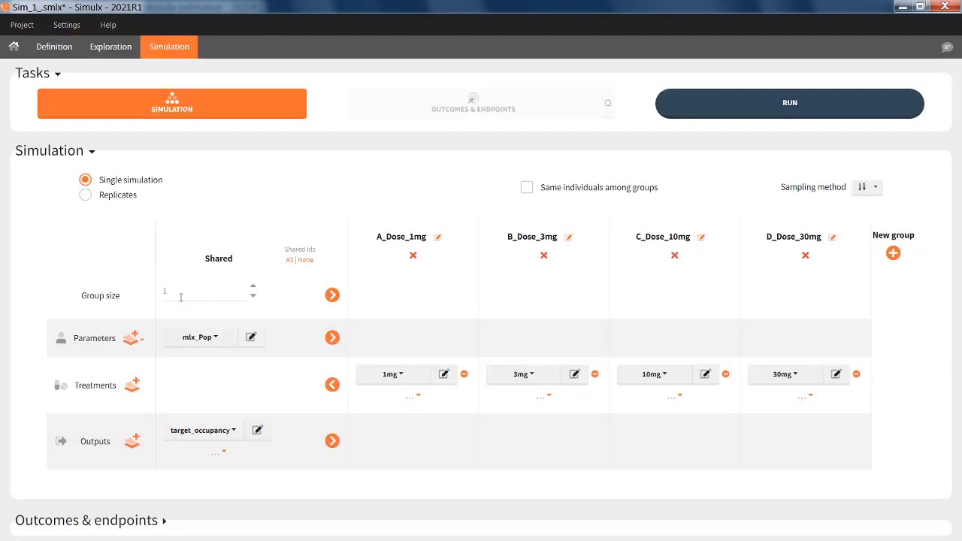
mouse_move(188, 298)
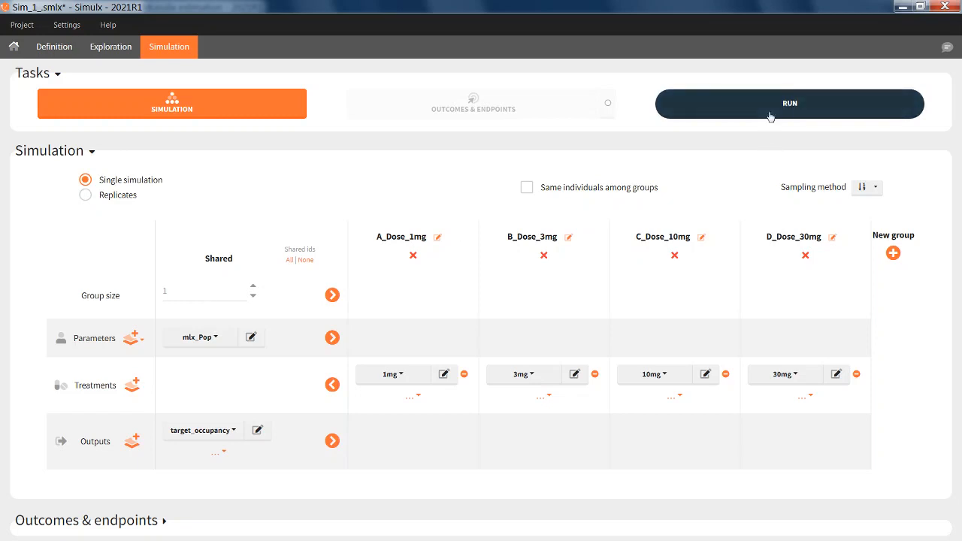
- Run Sim_1 once to get target-occupancy curves for the four doses, then return to setup
left_click(789, 103)
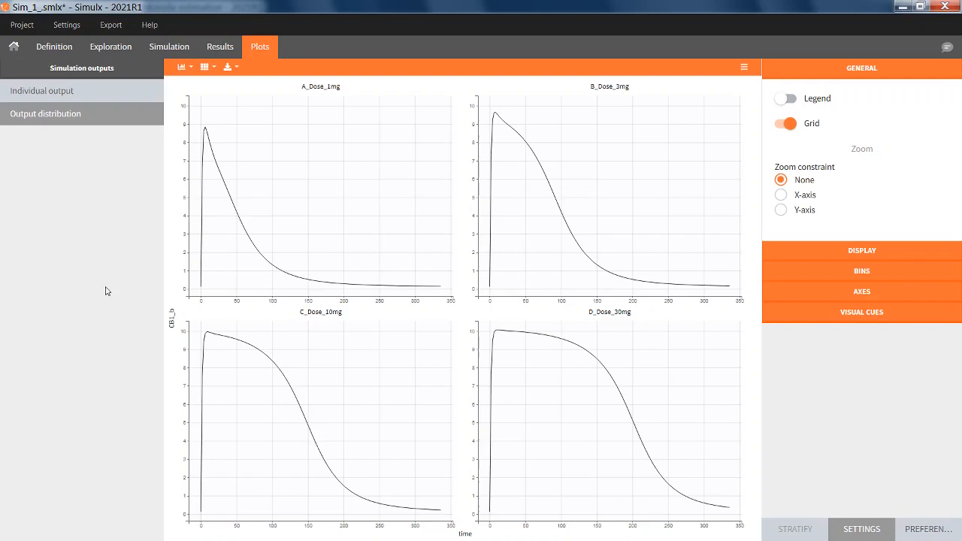
mouse_move(151, 259)
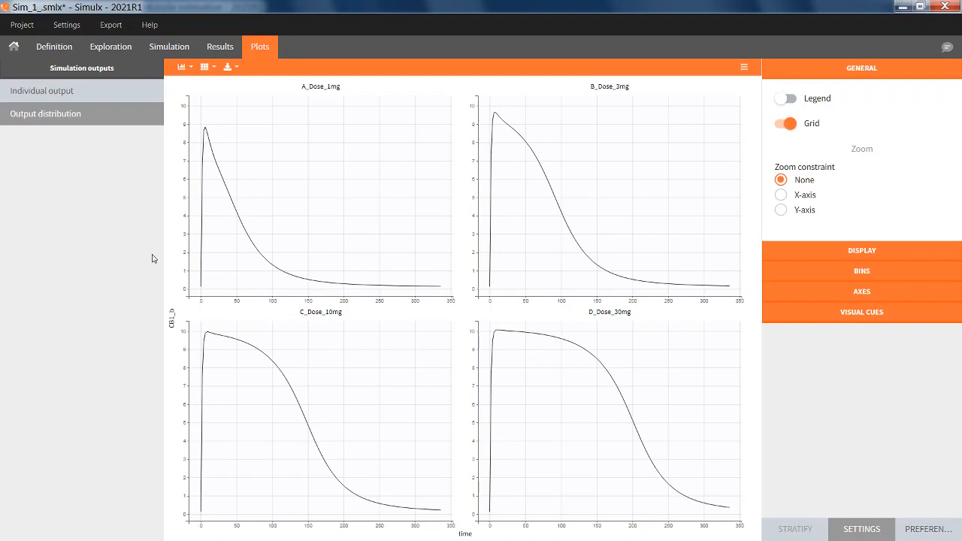
mouse_move(252, 336)
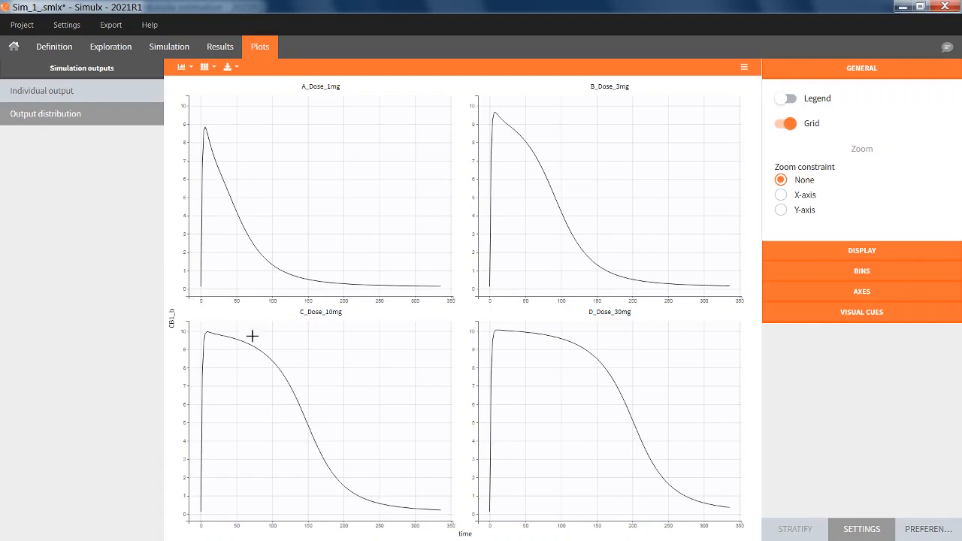
mouse_move(280, 337)
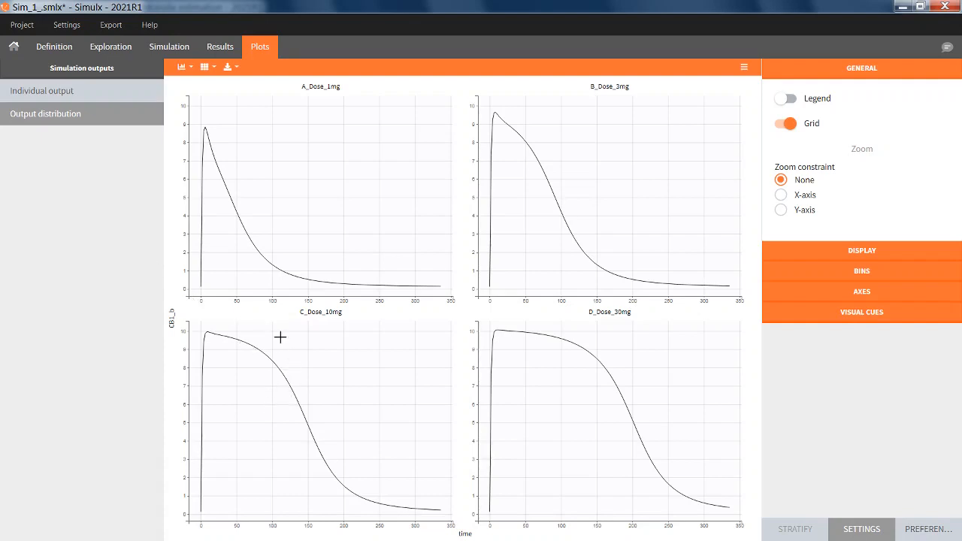
mouse_move(356, 350)
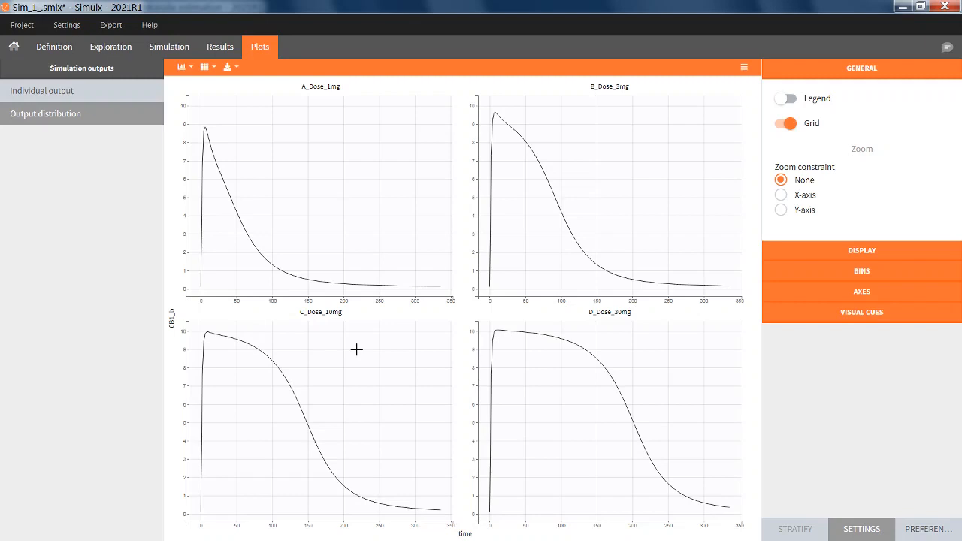
left_click(168, 46)
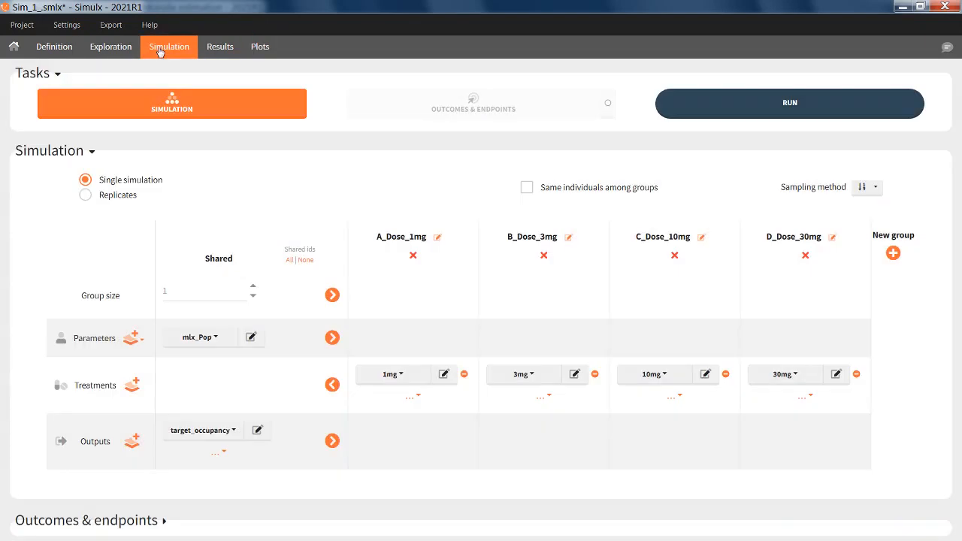
- Use mlx_PopUncertainLin parameters and simulate 100 replicates
left_click(199, 337)
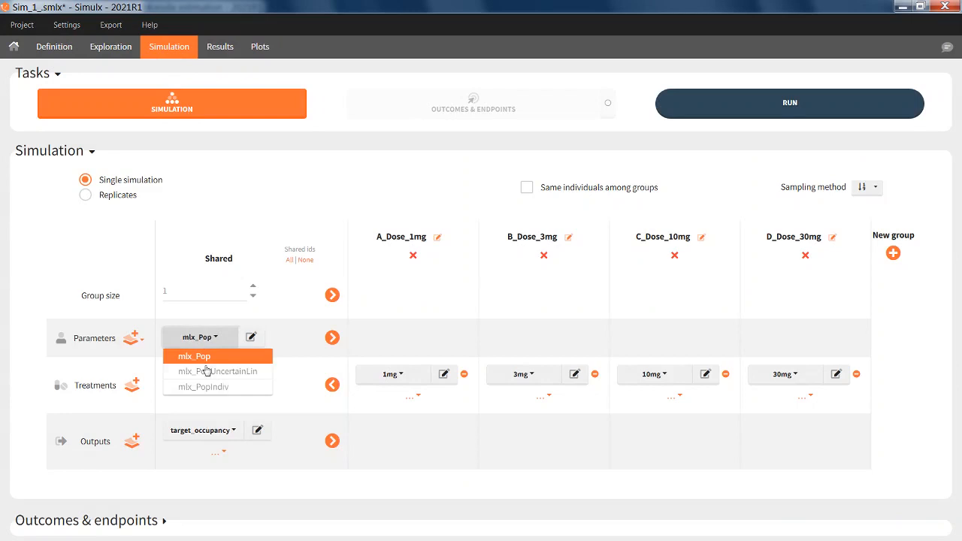
left_click(217, 371)
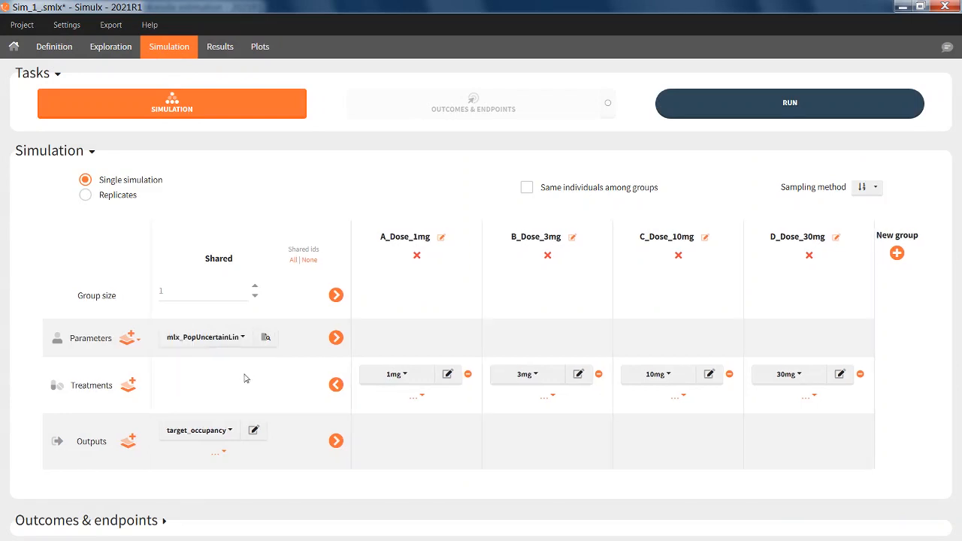
mouse_move(251, 283)
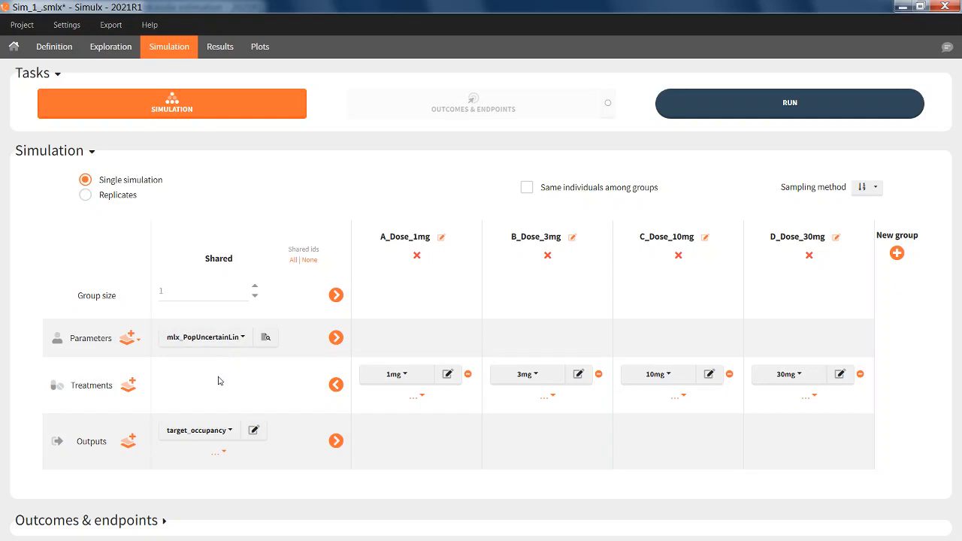
mouse_move(219, 374)
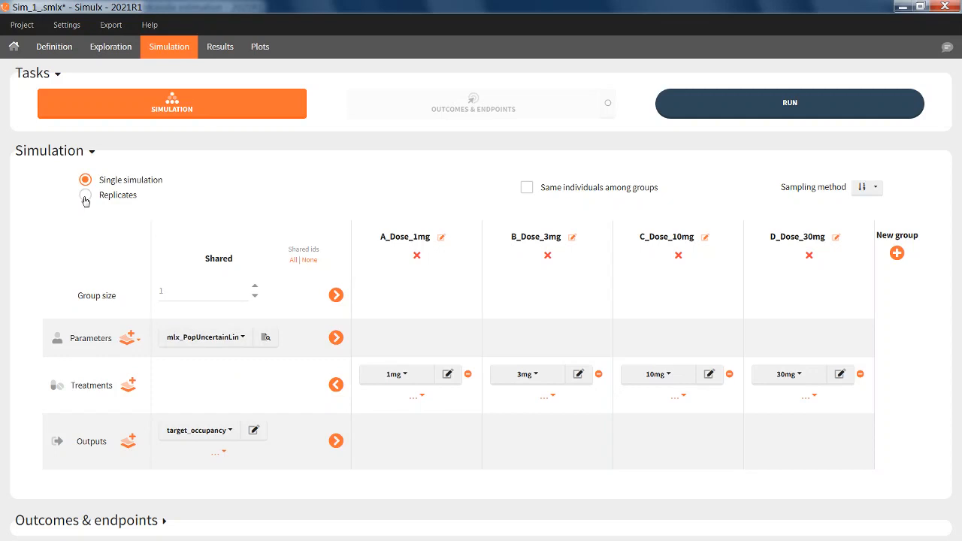
left_click(85, 195)
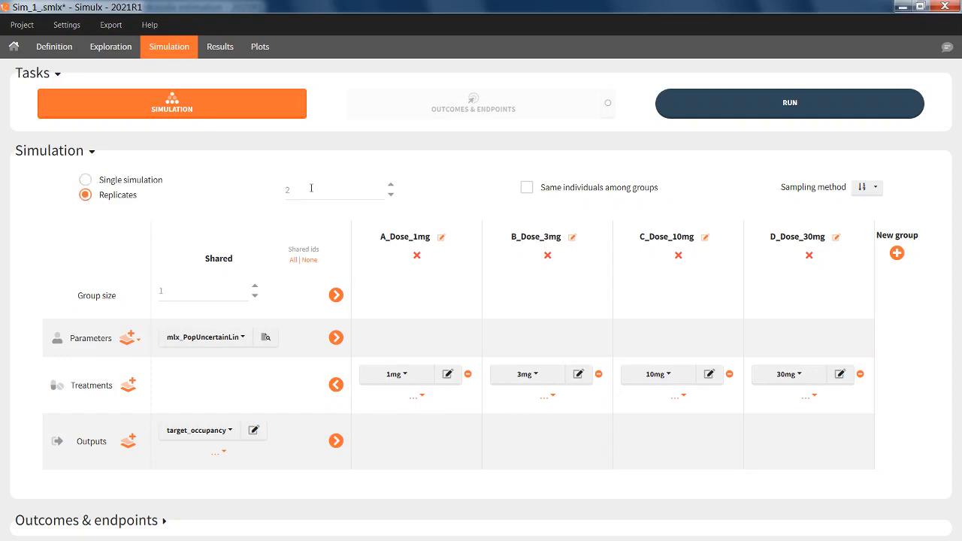
type("100")
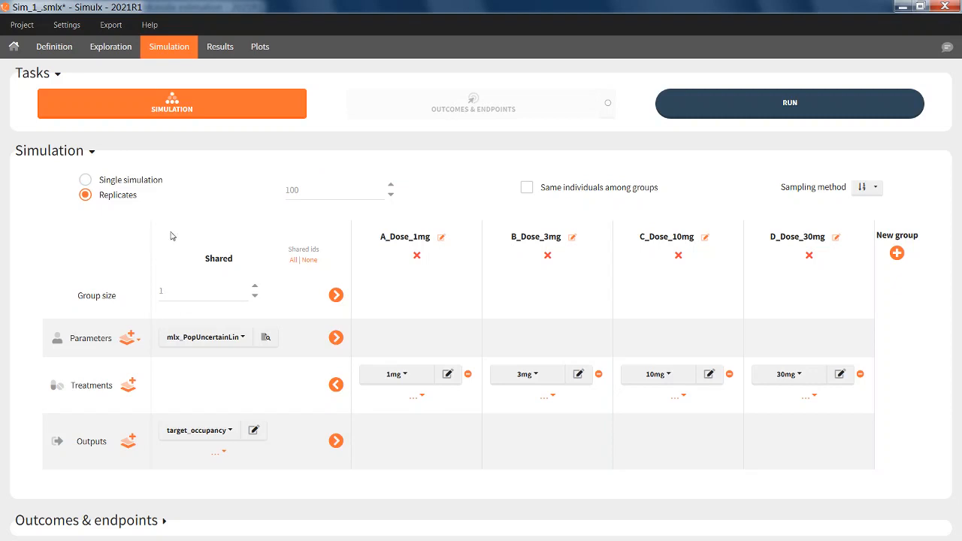
mouse_move(200, 241)
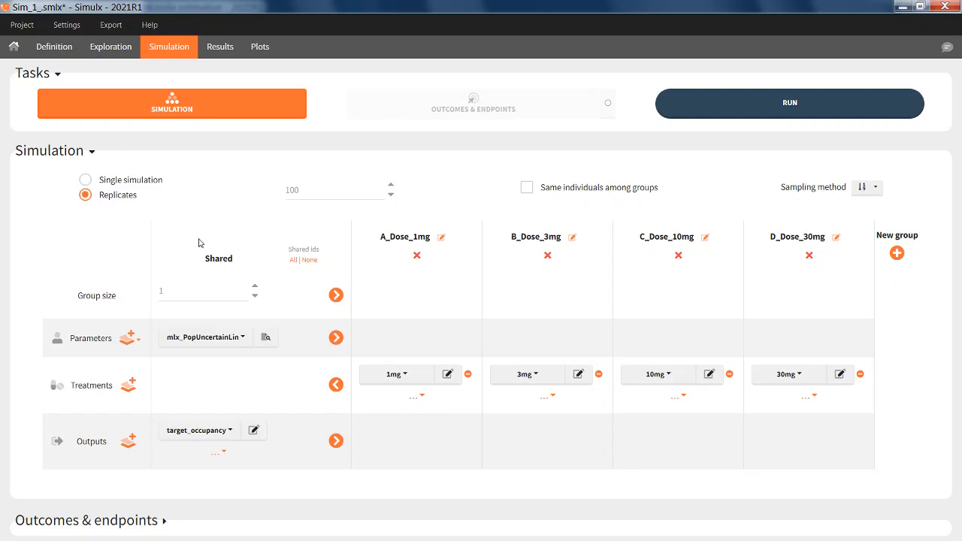
mouse_move(209, 307)
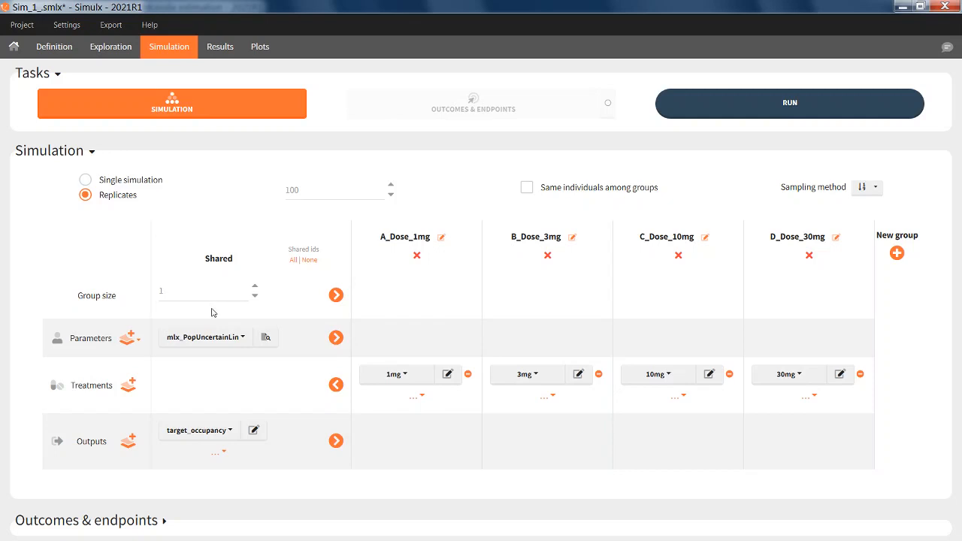
- Run the 100 replicates to get occupancy prediction bands for all four dose groups
left_click(789, 102)
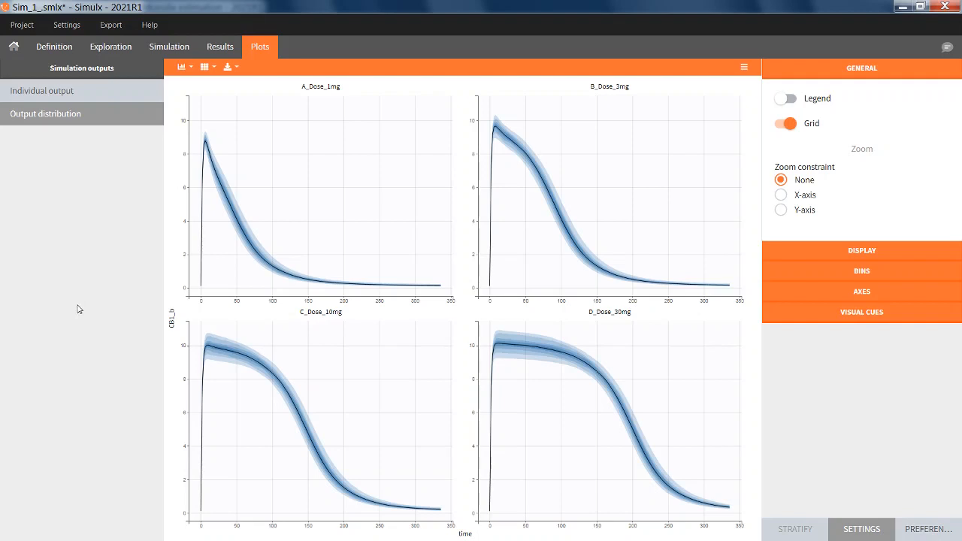
mouse_move(155, 453)
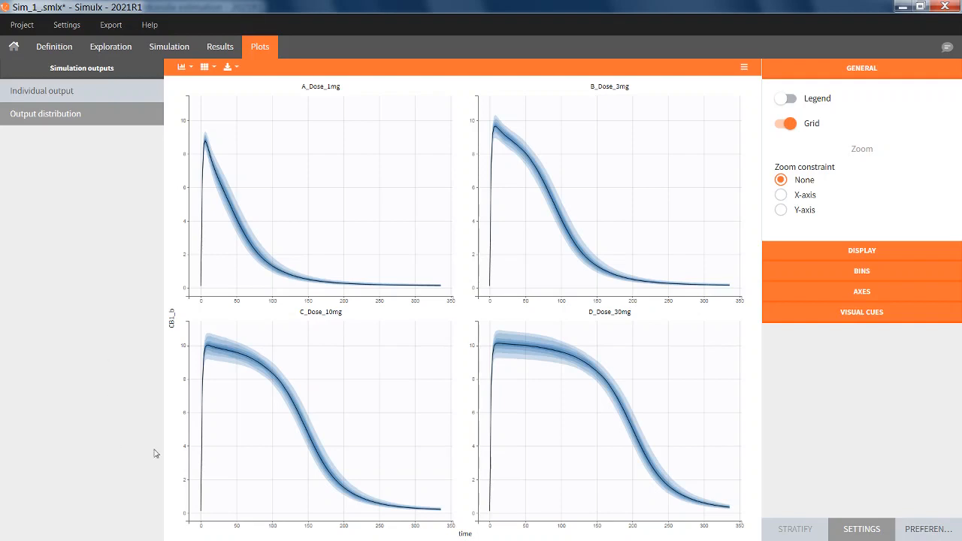
mouse_move(348, 371)
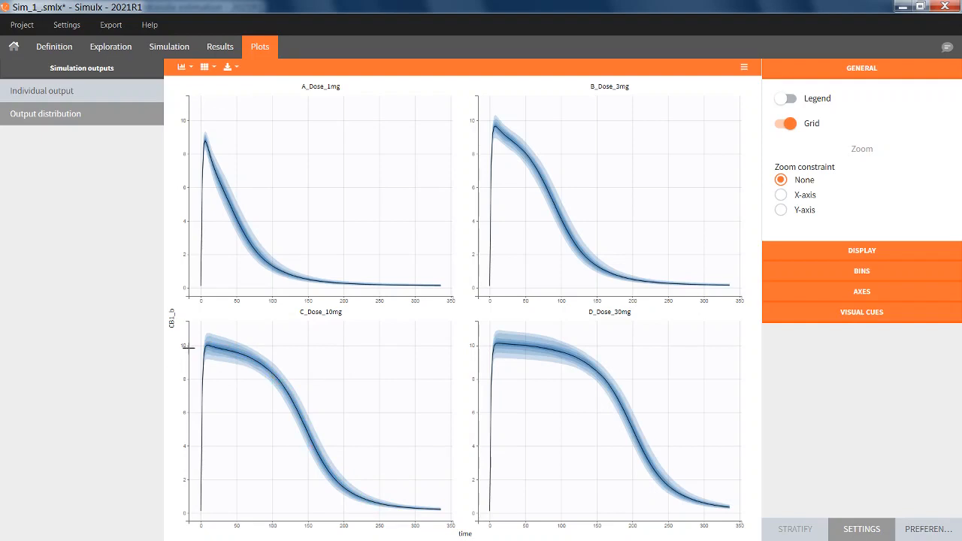
mouse_move(76, 103)
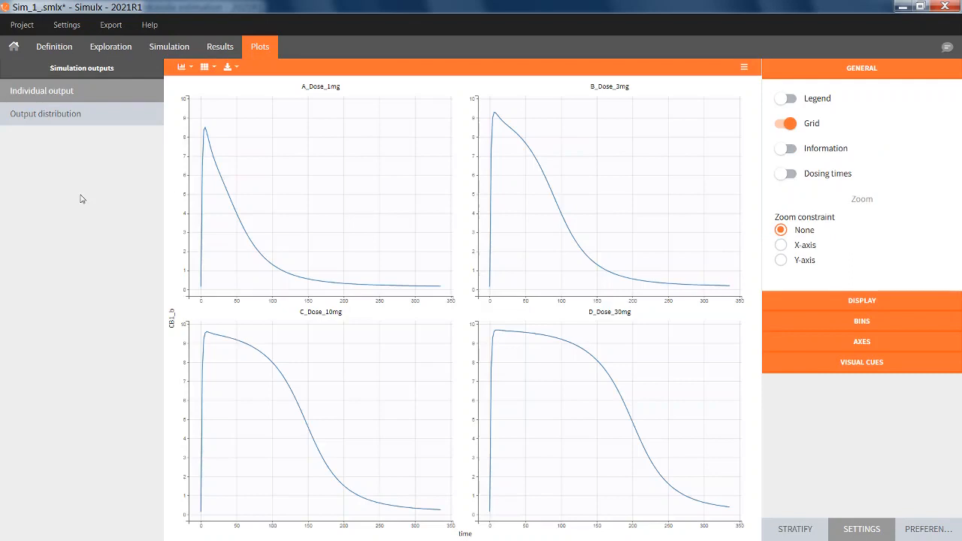
mouse_move(380, 210)
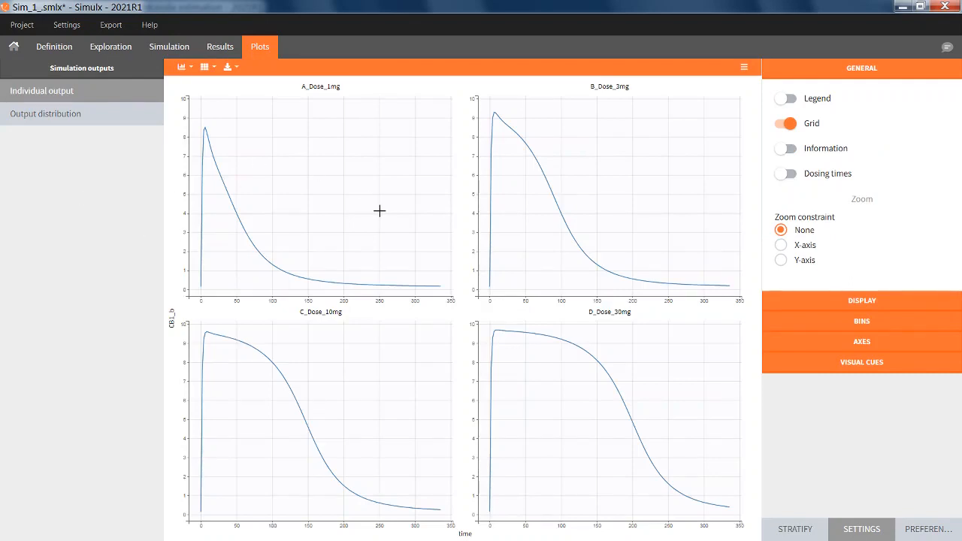
mouse_move(381, 216)
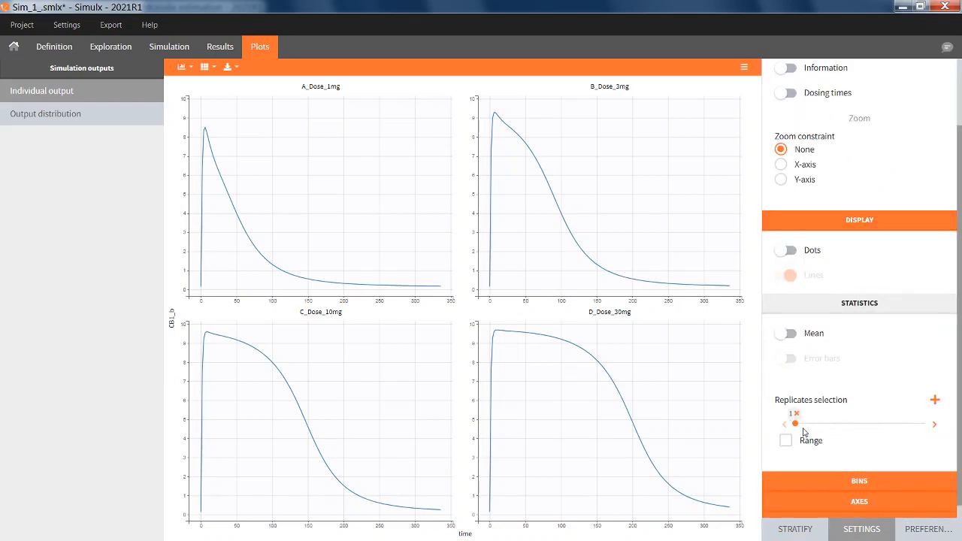
- Extend the replicate selection slider so replicates 1 and 100 show in all four dose plots
left_click_drag(795, 423, 924, 423)
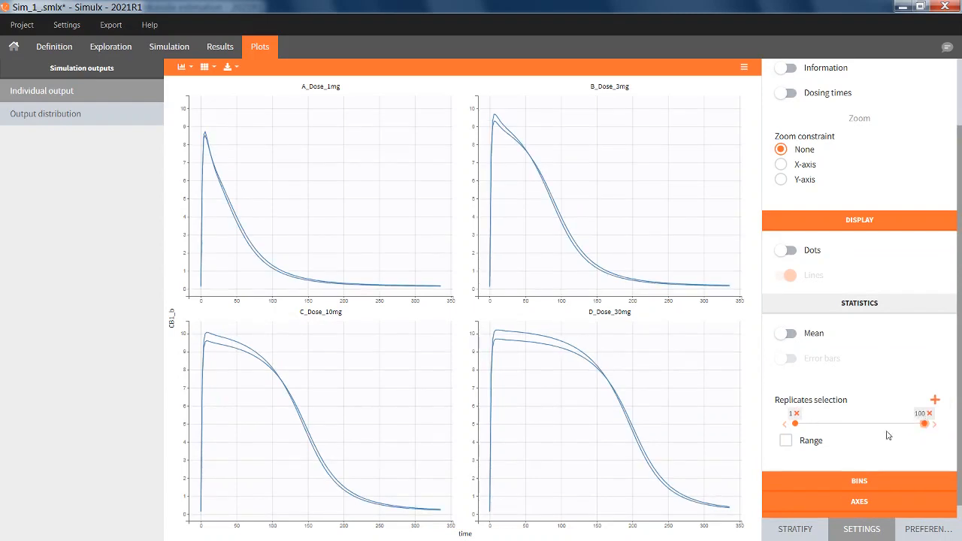
left_click(785, 440)
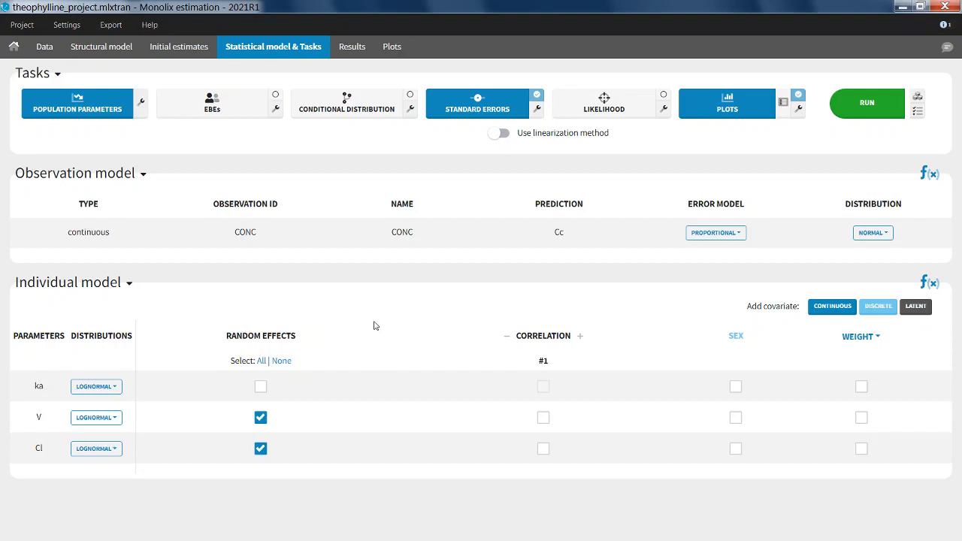
mouse_move(48, 456)
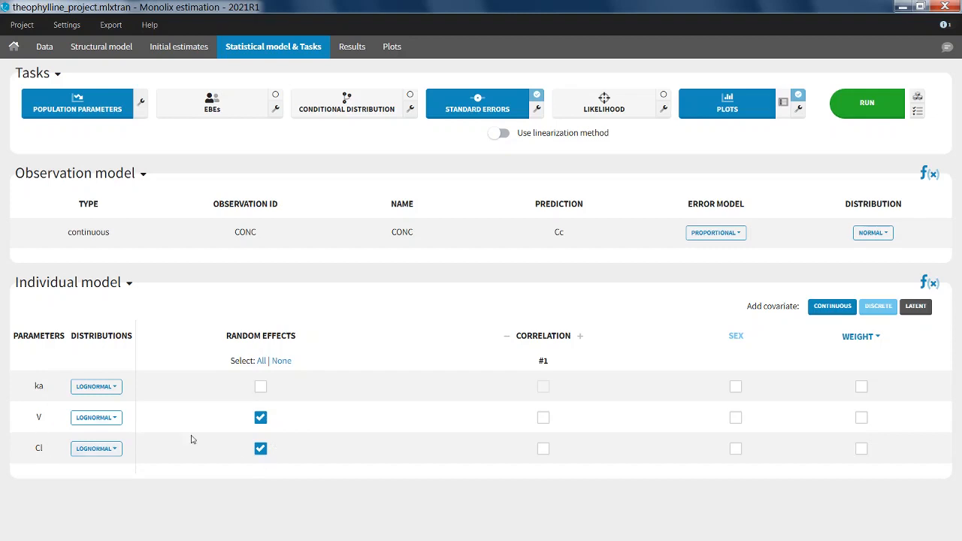
mouse_move(98, 140)
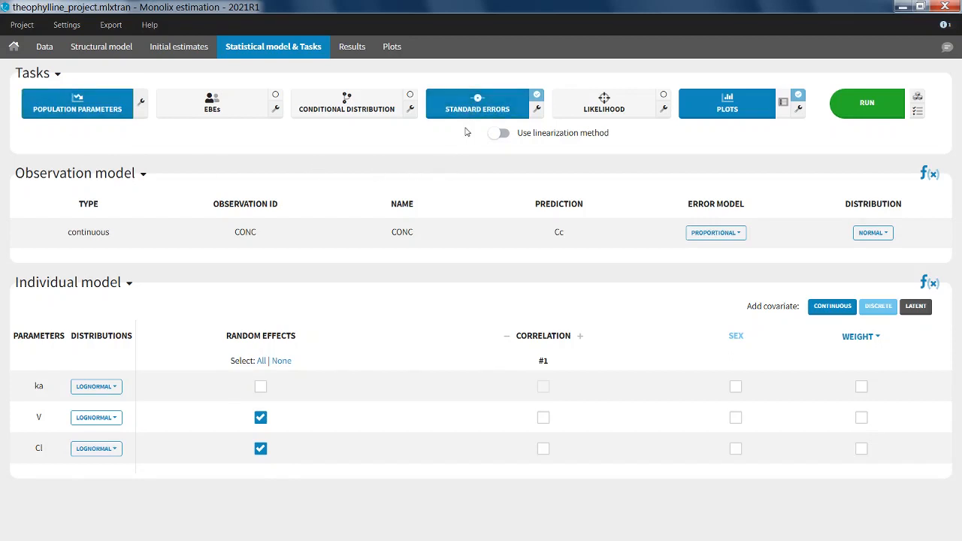
mouse_move(455, 141)
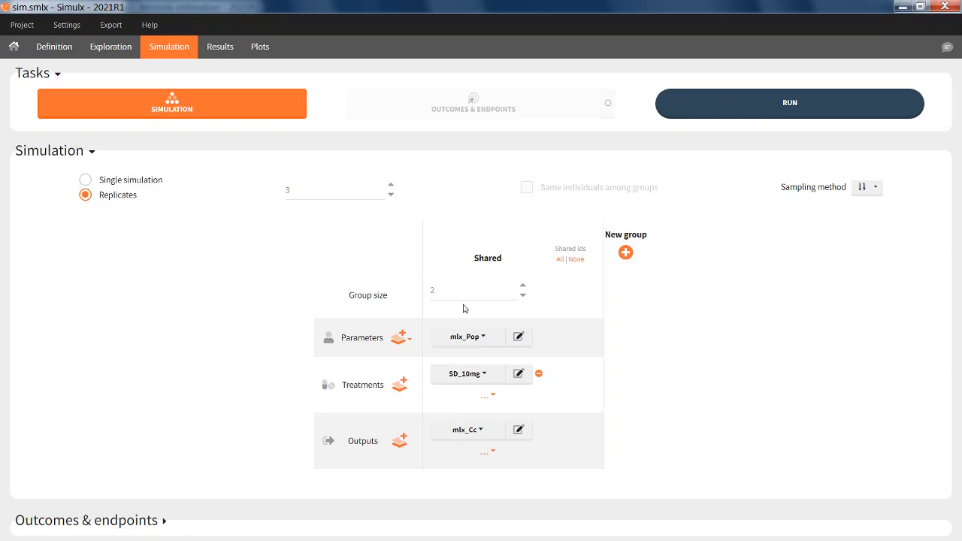
mouse_move(283, 350)
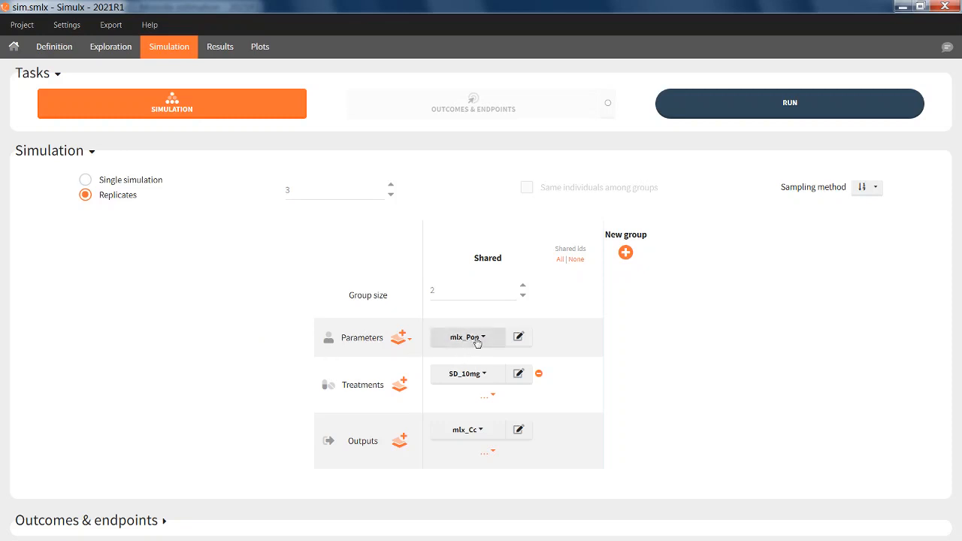
mouse_move(680, 334)
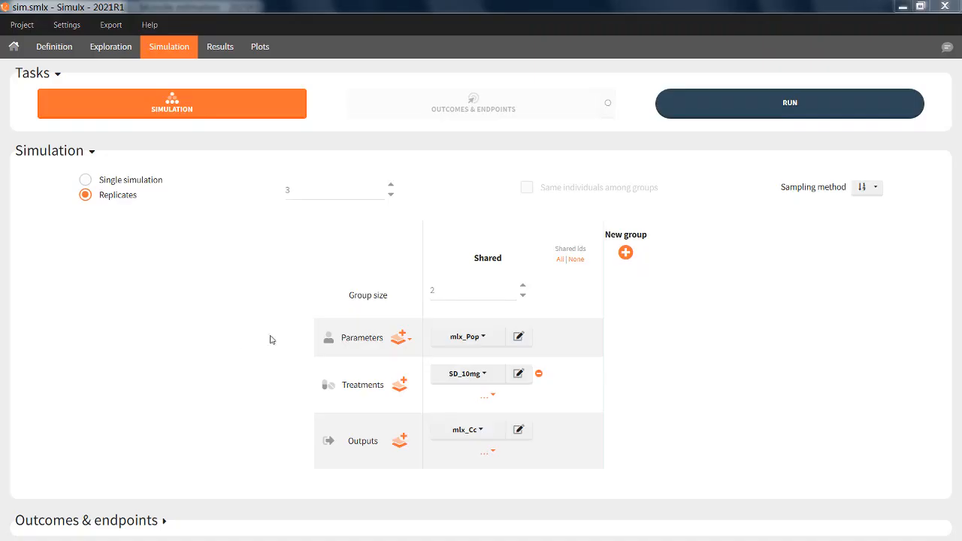
- Switch the shared group's parameters from mlx_Pop to mlx_PopUncertainSA
left_click(466, 336)
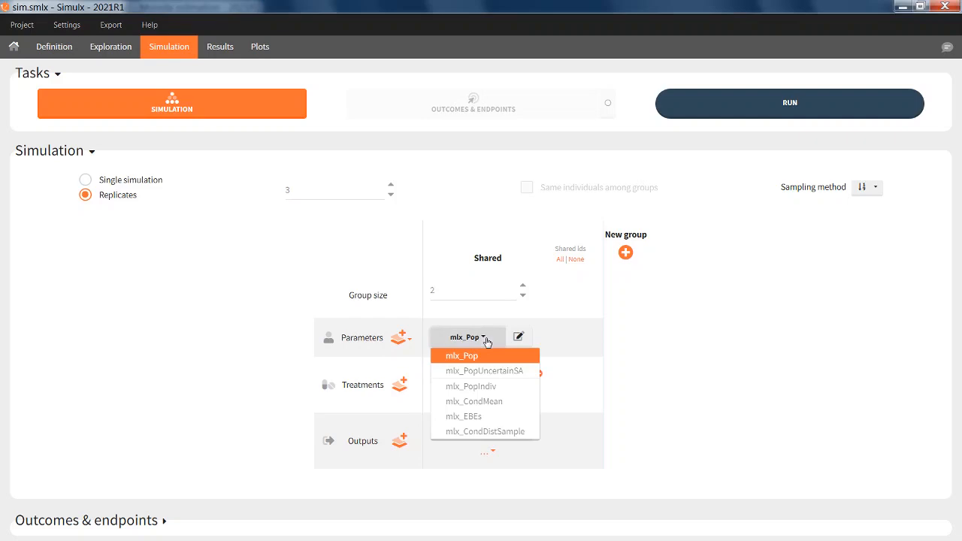
left_click(484, 370)
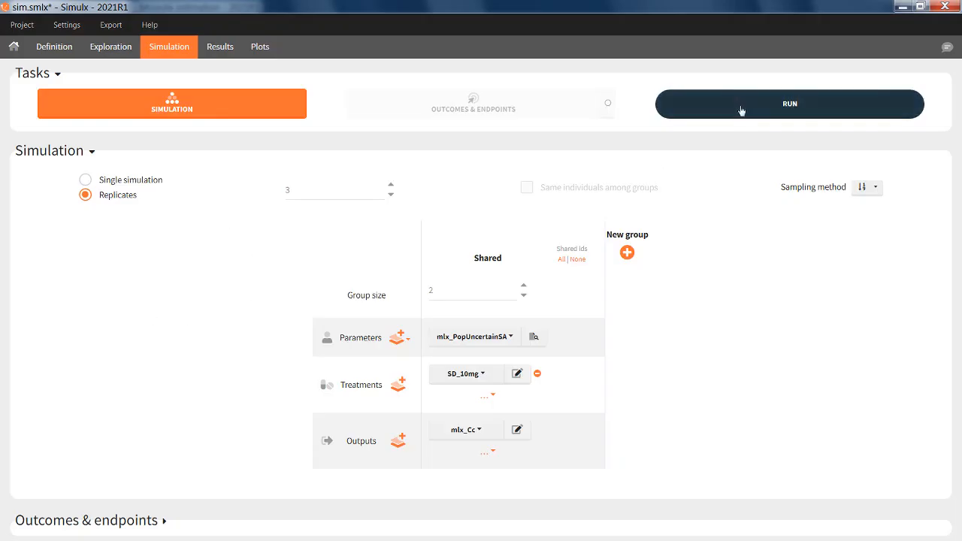
- Run sim.smlx and inspect the per-replicate sampled parameters in Simulation/populationParameters.txt
left_click(789, 104)
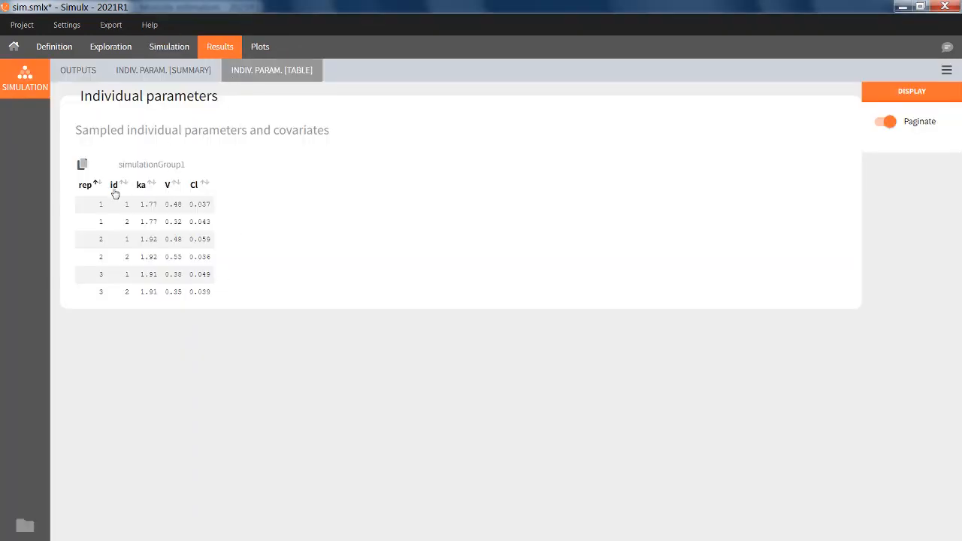
mouse_move(190, 327)
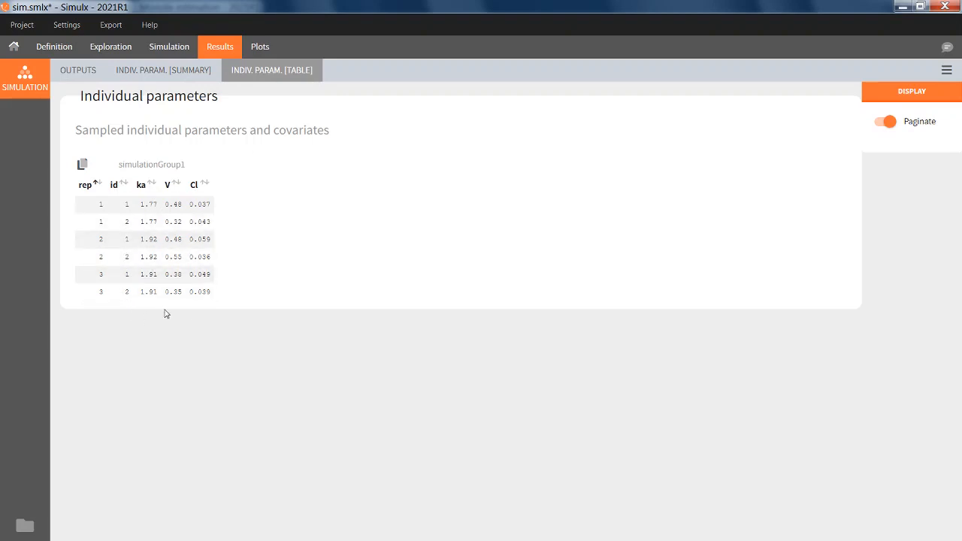
mouse_move(217, 314)
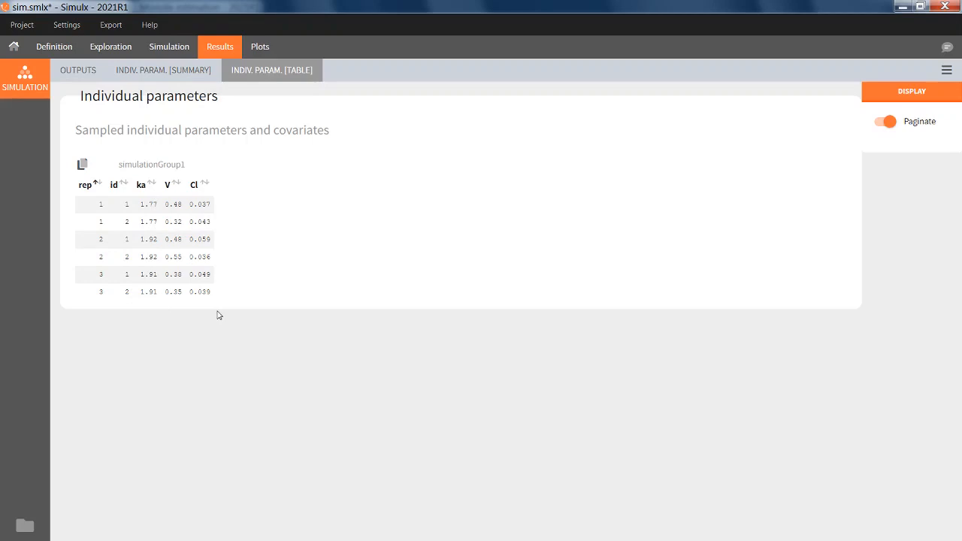
mouse_move(24, 529)
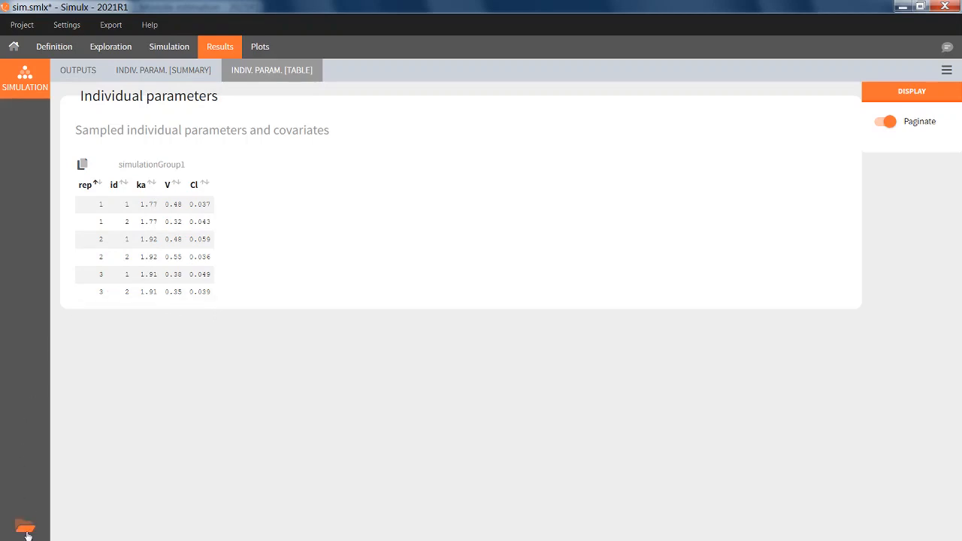
left_click(25, 525)
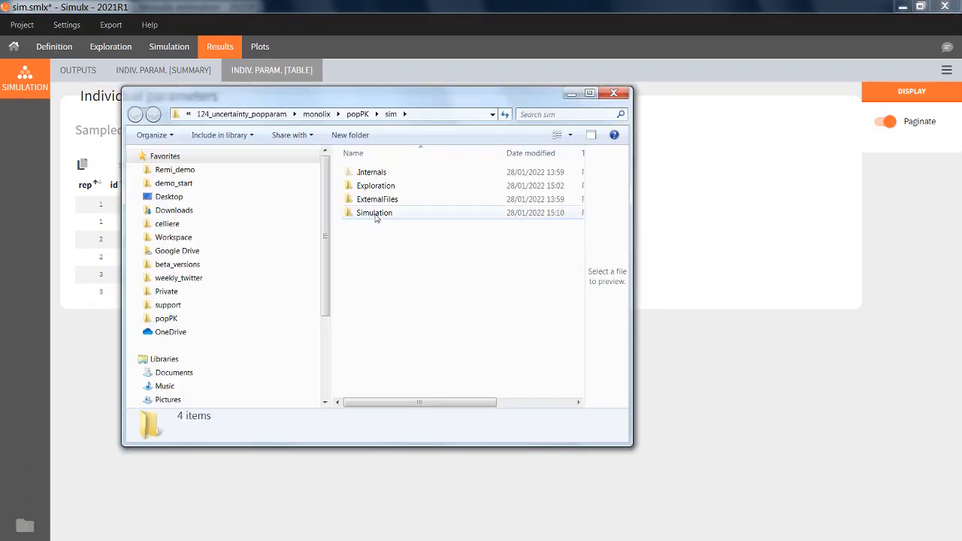
double_click(374, 213)
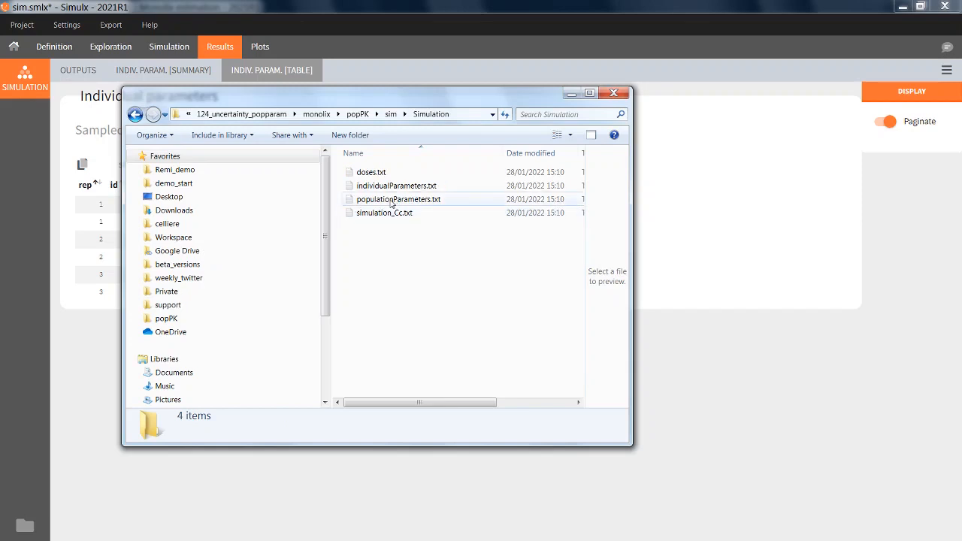
double_click(398, 199)
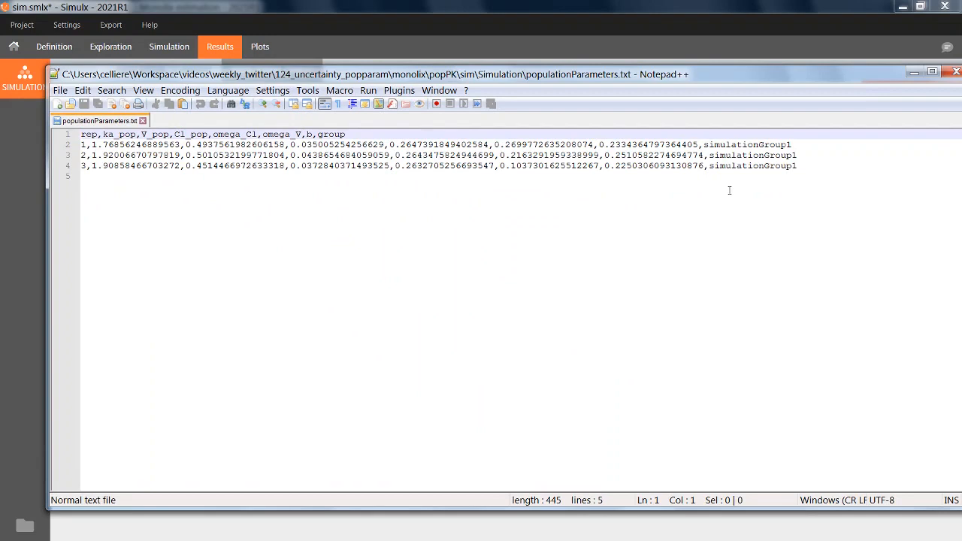
left_click(259, 46)
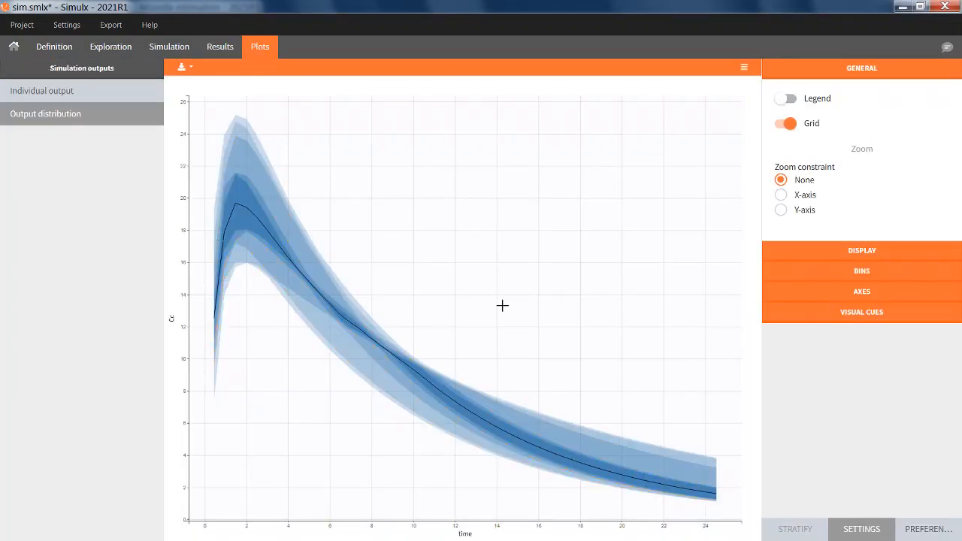
mouse_move(504, 292)
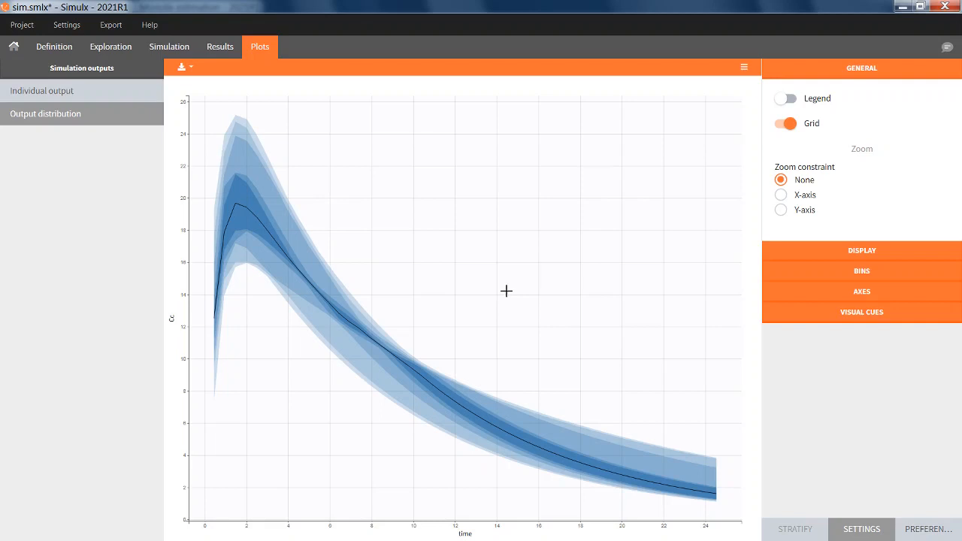
mouse_move(510, 291)
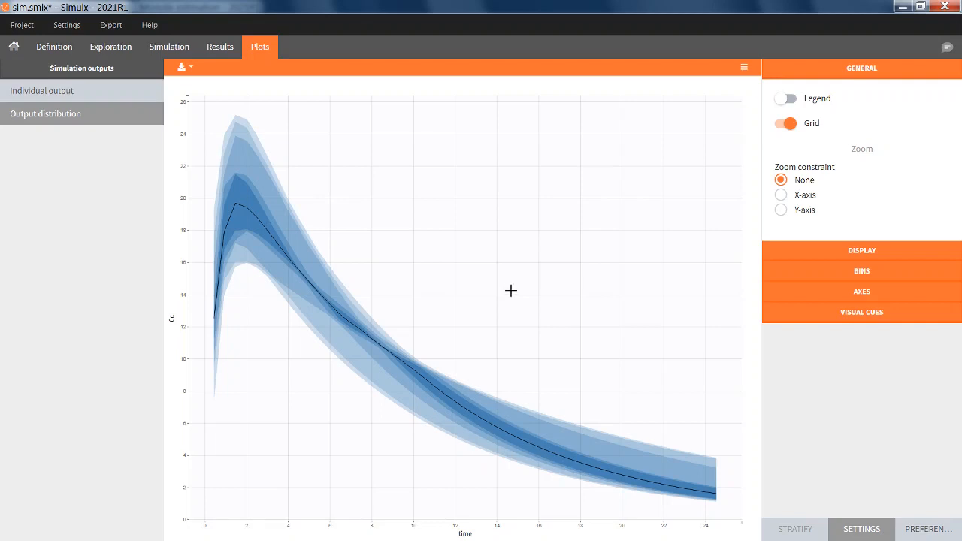
mouse_move(527, 296)
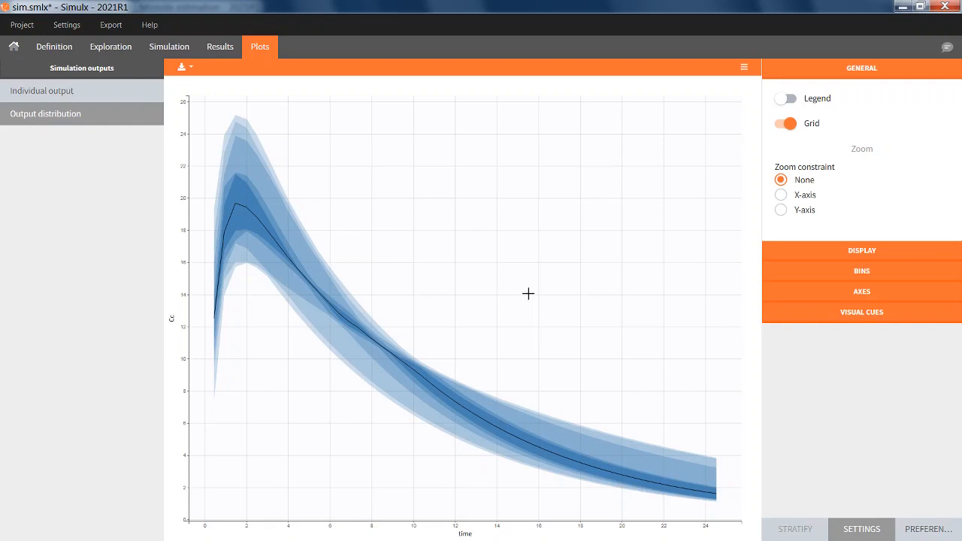
- Return to the sim.smlx setup with 3 replicates and mlx_PopUncertainSA parameters
left_click(169, 46)
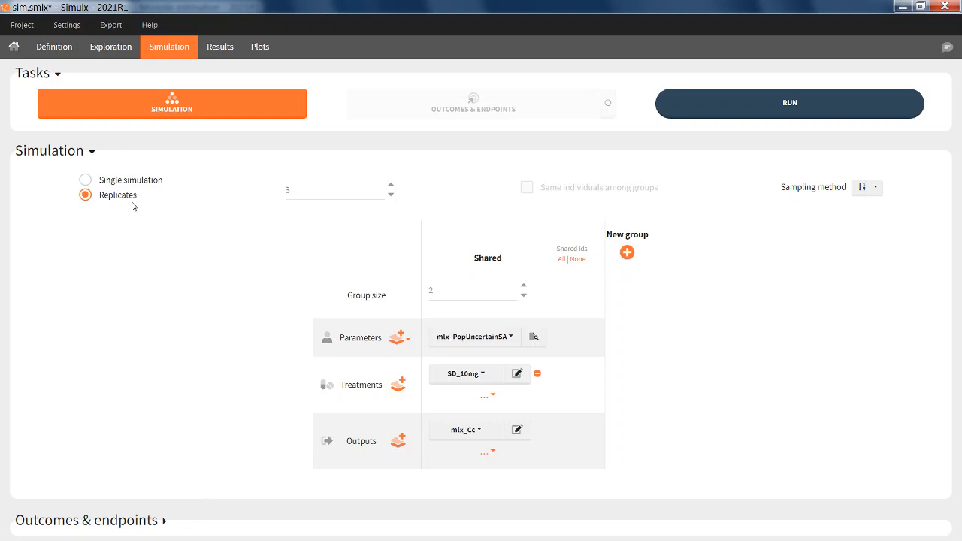